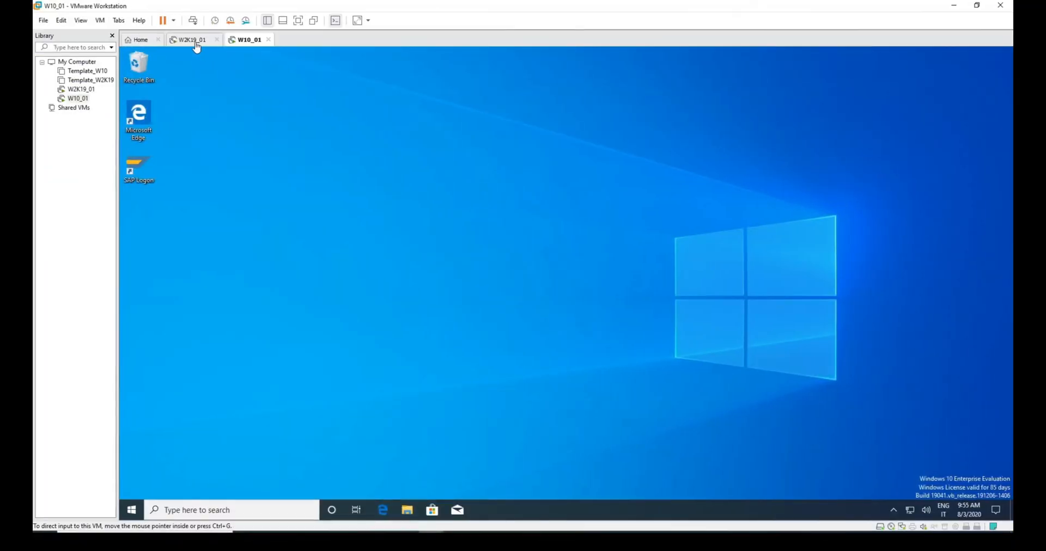
Step: On the W2K19_01 server, launch Active Directory Users and Computers from Tools
{"action": "left_click", "coordinate": [191, 39]}
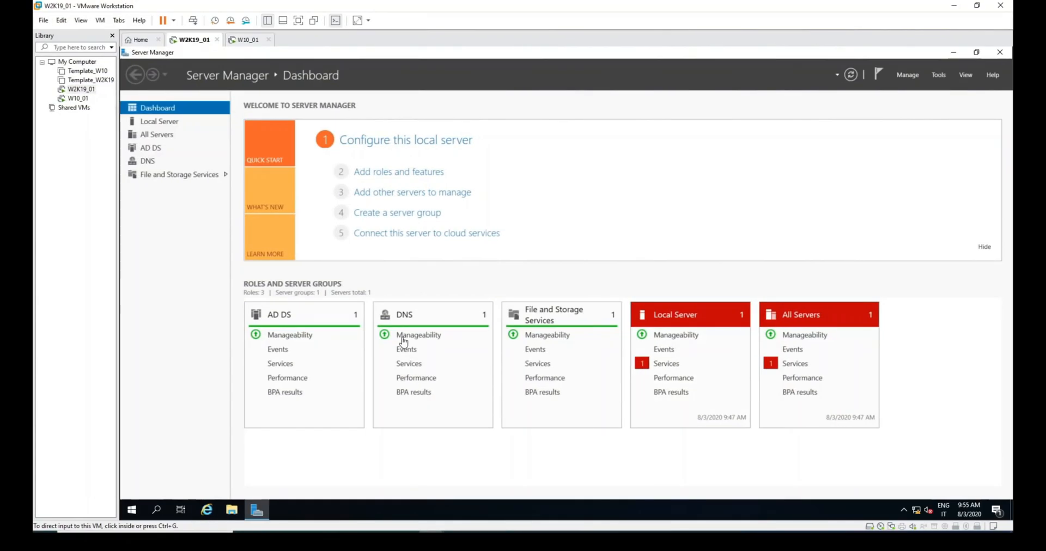
{"action": "mouse_move", "coordinate": [261, 314]}
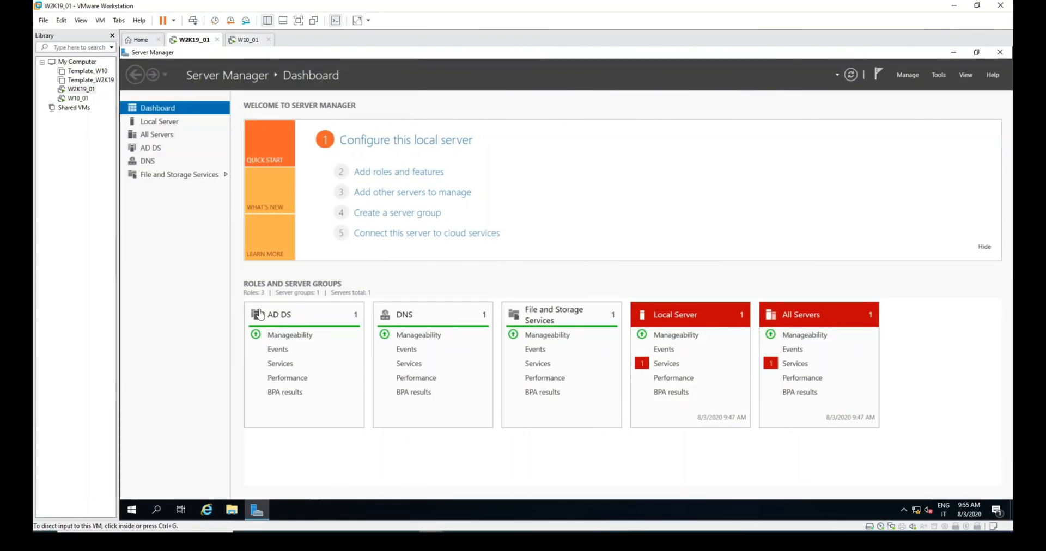
{"action": "mouse_move", "coordinate": [946, 81]}
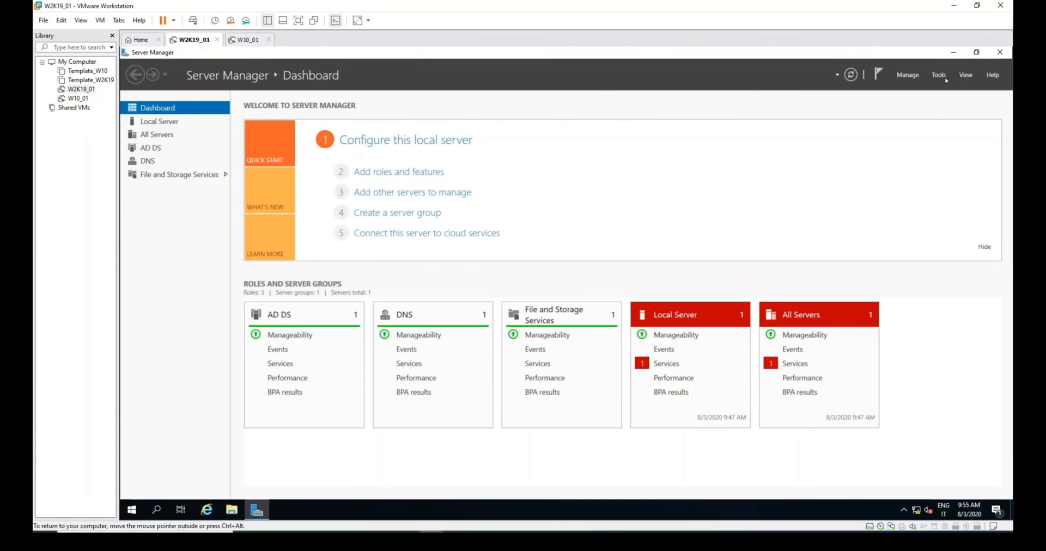
{"action": "left_click", "coordinate": [938, 75]}
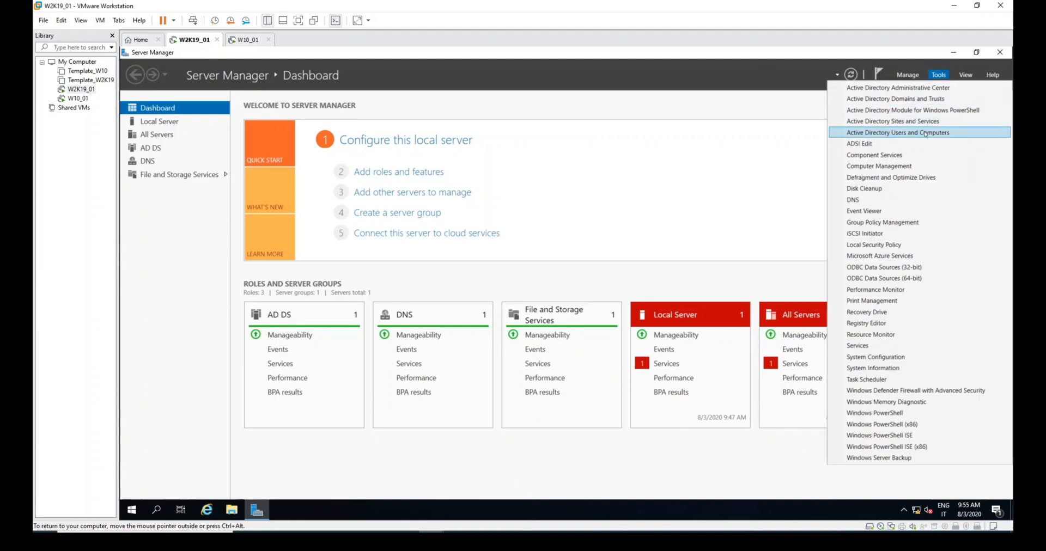
{"action": "left_click", "coordinate": [899, 131]}
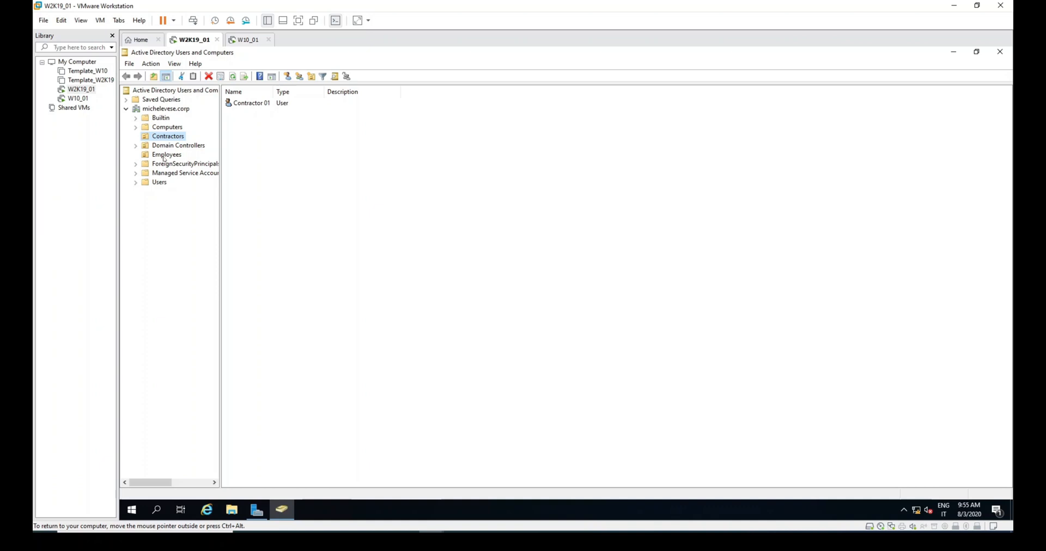
Step: Review User 02 in the Employees OU and Contractor 01 in the Contractors OU
{"action": "left_click", "coordinate": [167, 155]}
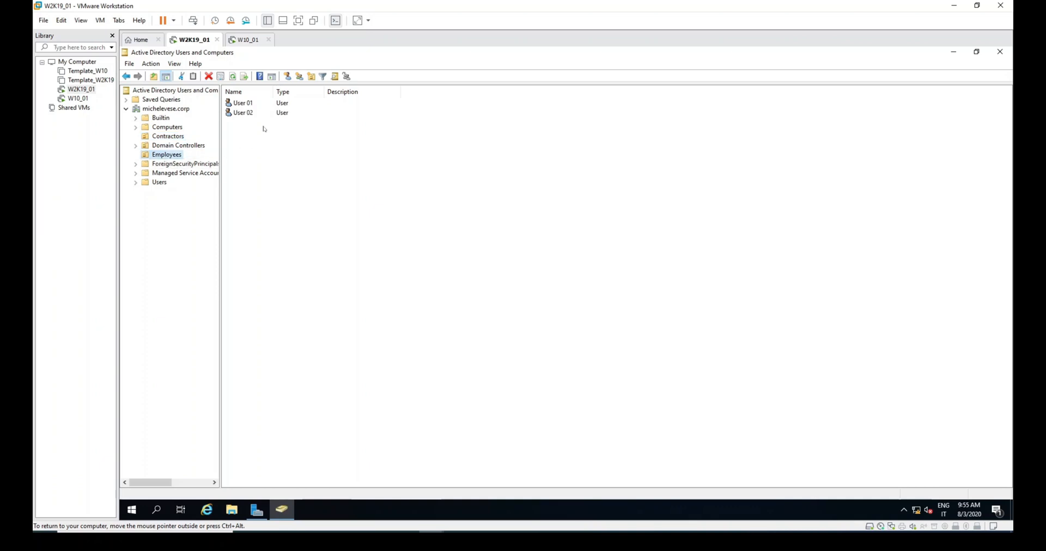
{"action": "left_click", "coordinate": [243, 112]}
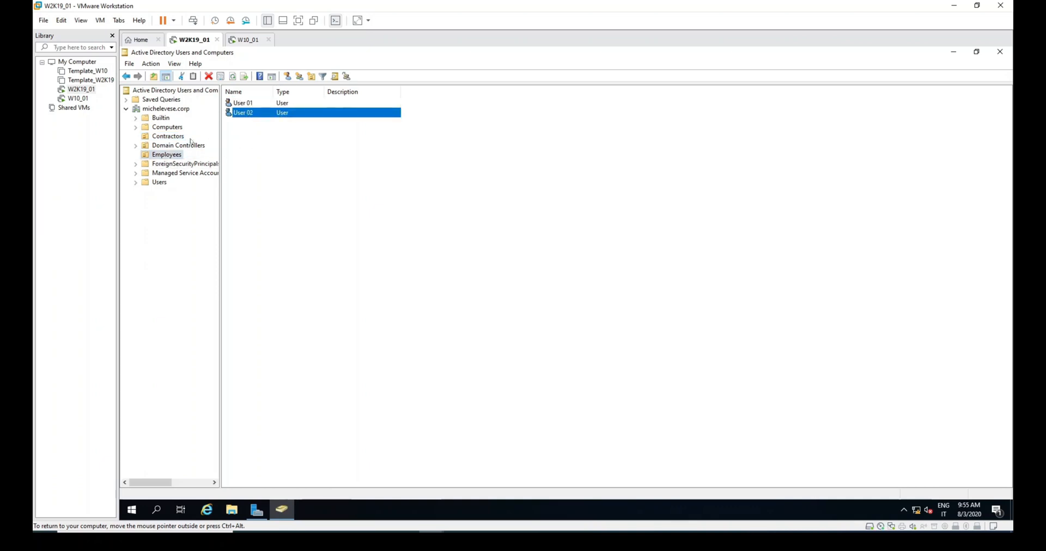
{"action": "left_click", "coordinate": [168, 136]}
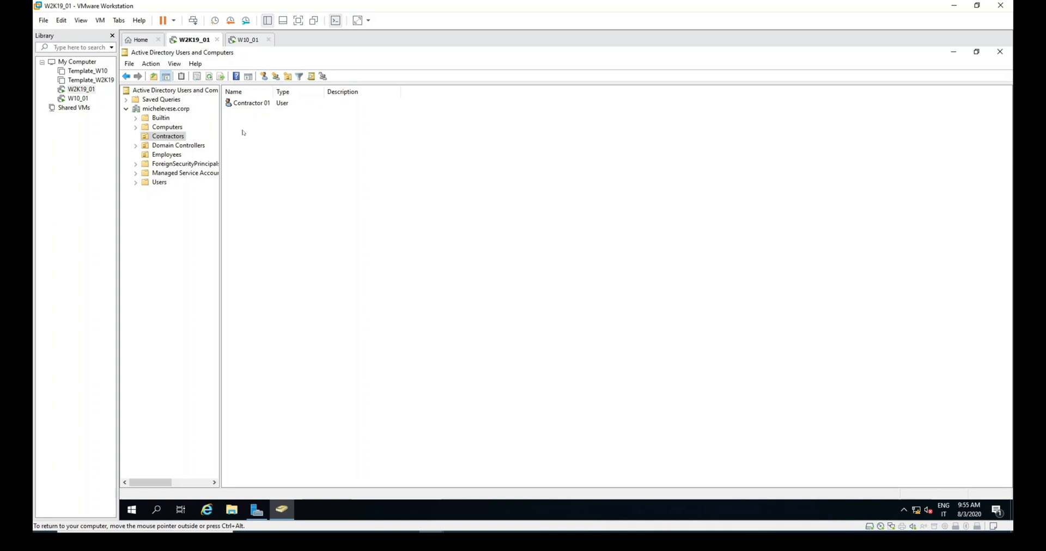
{"action": "mouse_move", "coordinate": [239, 125]}
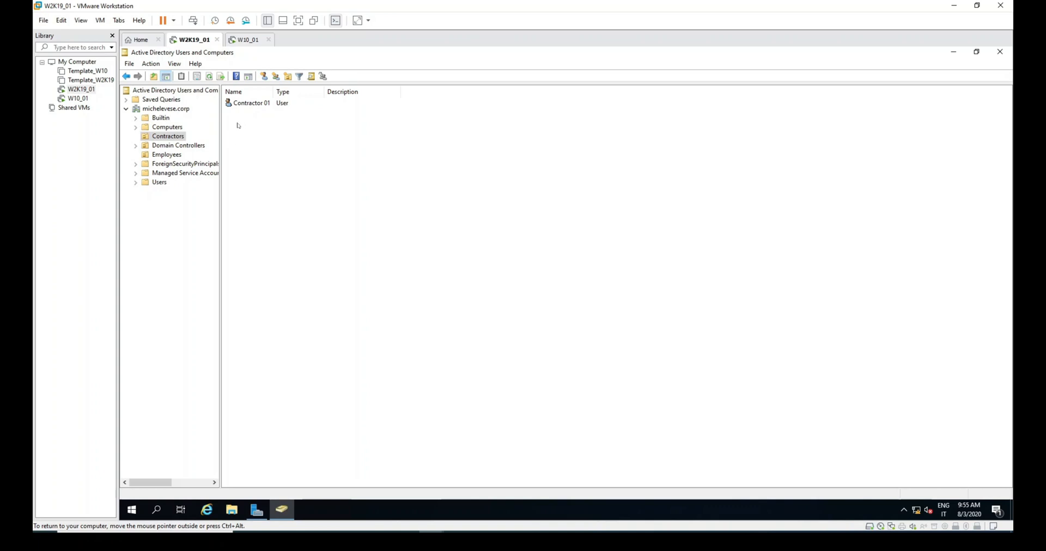
{"action": "left_click", "coordinate": [252, 103]}
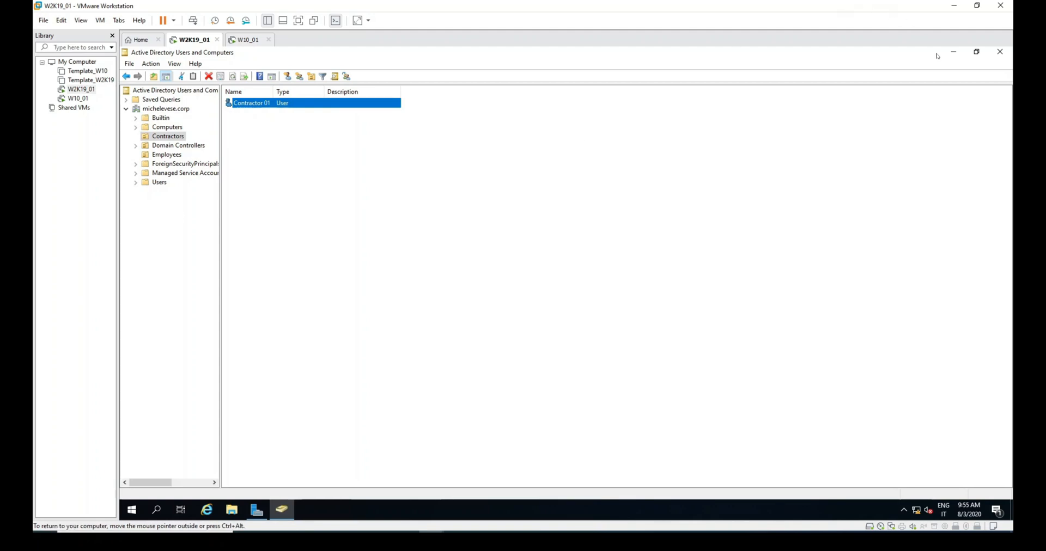
{"action": "left_click", "coordinate": [247, 39]}
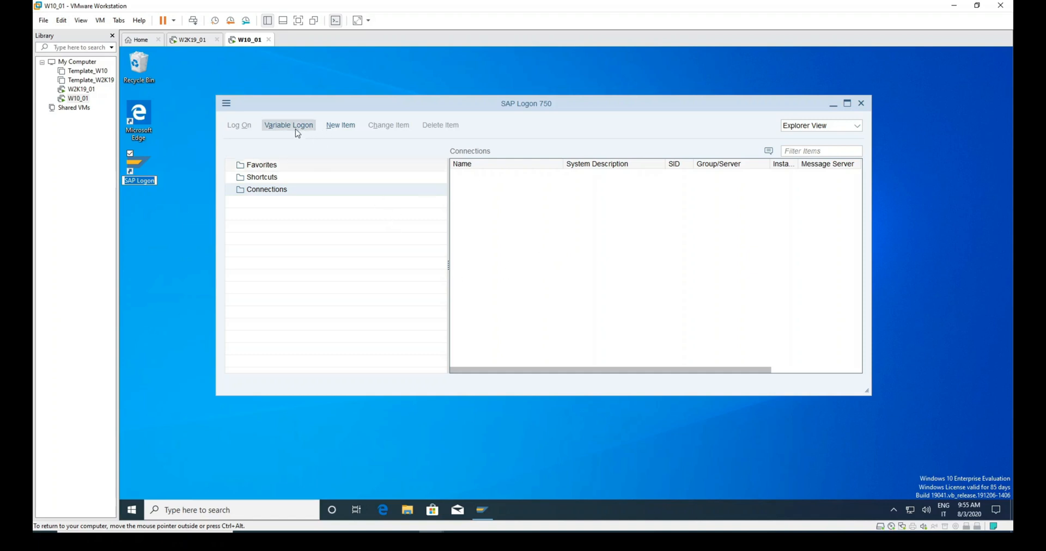
Step: Create a new connection with description and application server SAP-BU01-PROD
{"action": "left_click", "coordinate": [340, 125]}
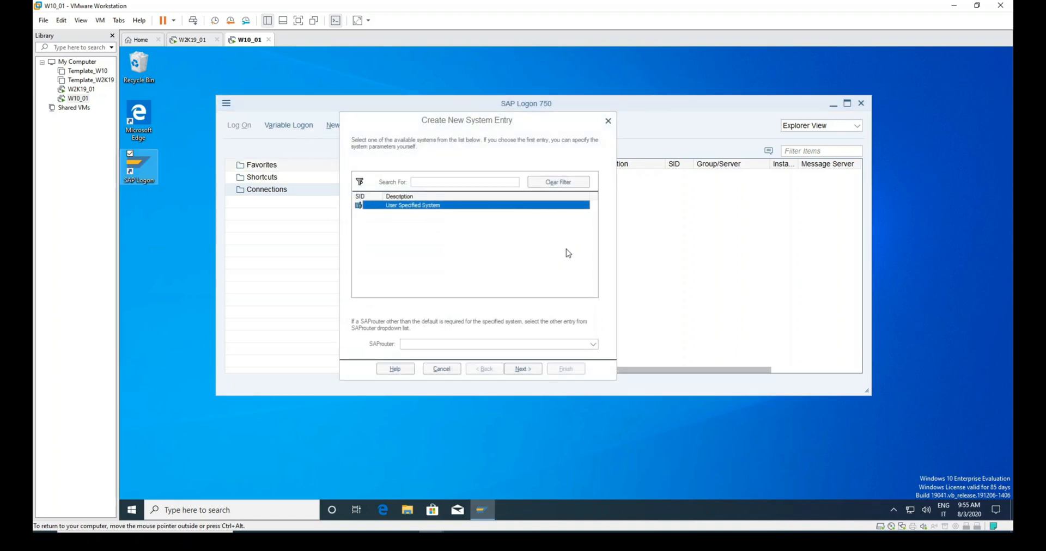
{"action": "left_click", "coordinate": [521, 368]}
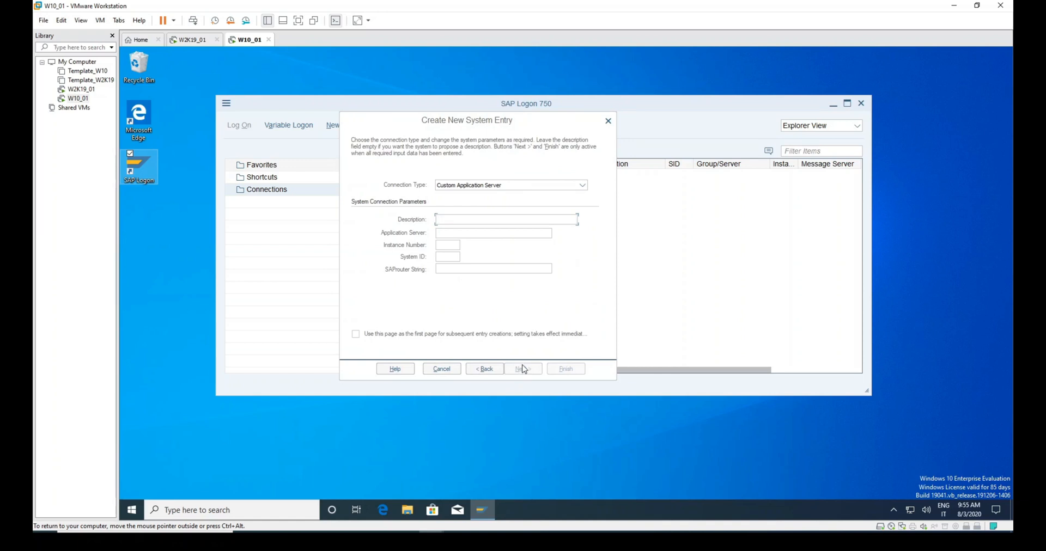
{"action": "type", "text": "SAP"}
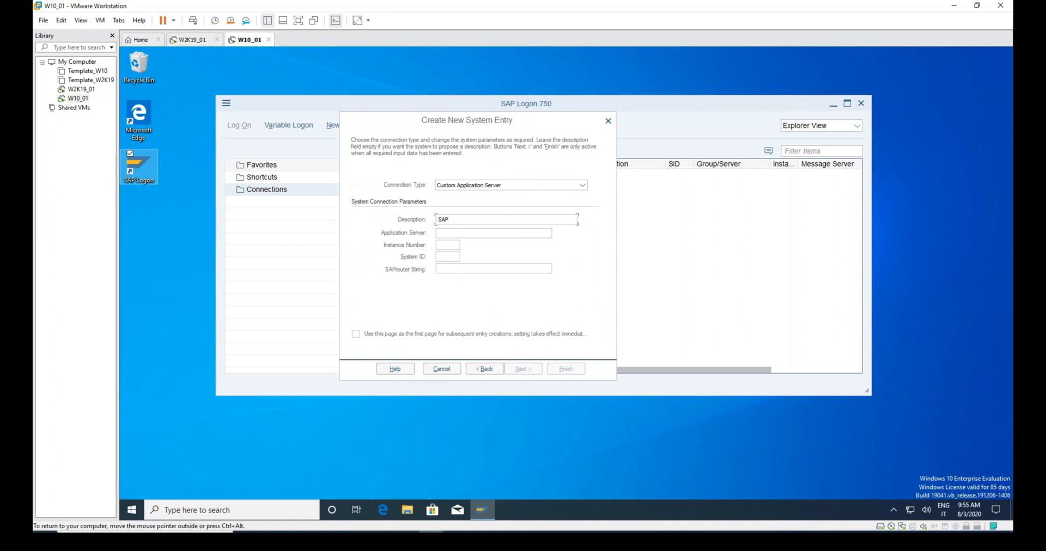
{"action": "type", "text": "-BU"}
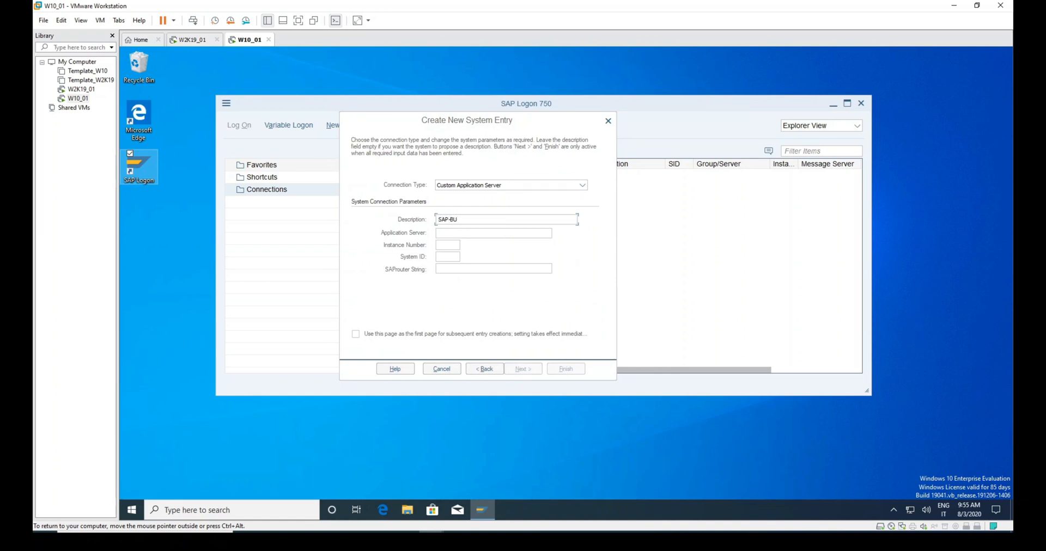
{"action": "type", "text": "01"}
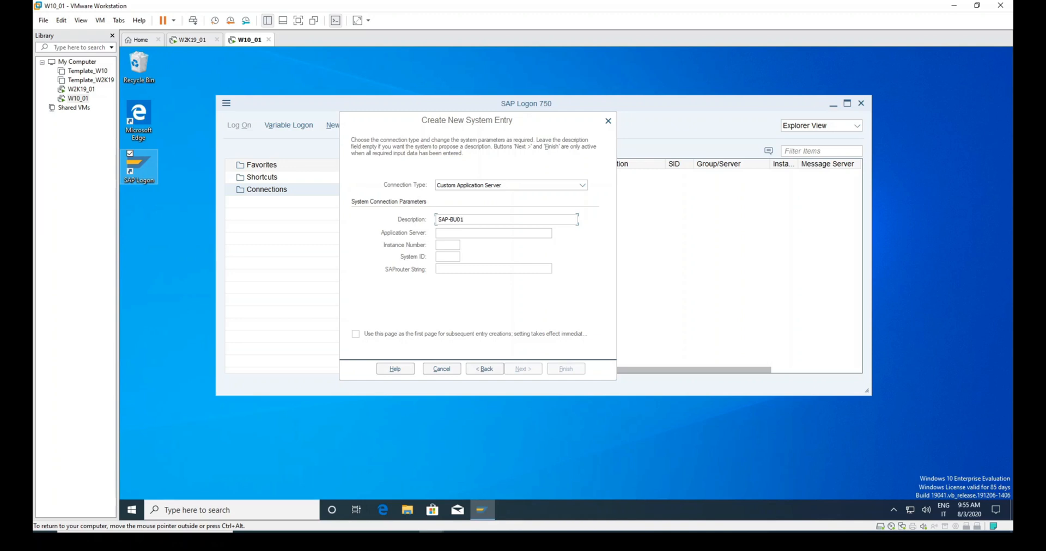
{"action": "type", "text": "-PROD"}
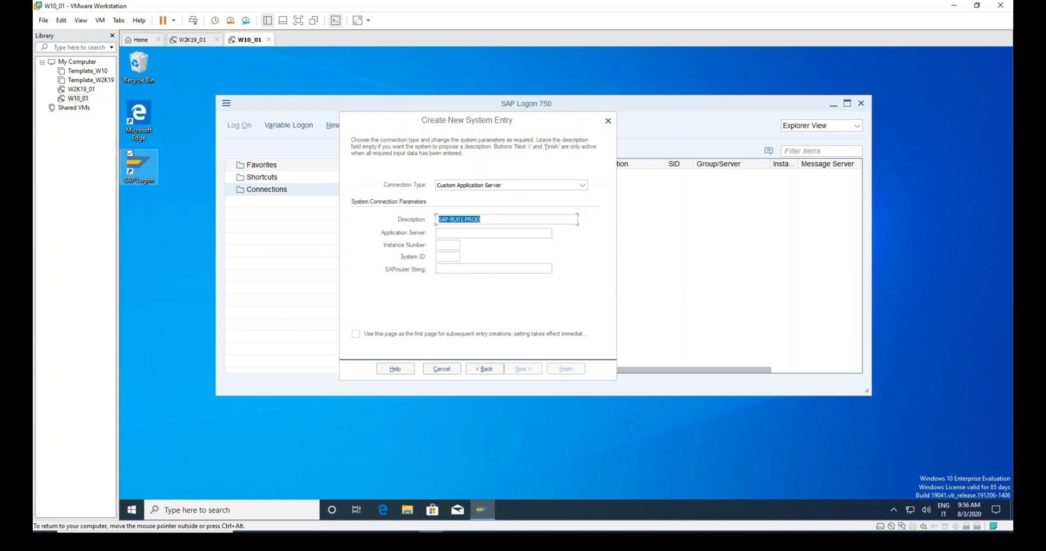
{"action": "type", "text": "SAP-BU01-PROD"}
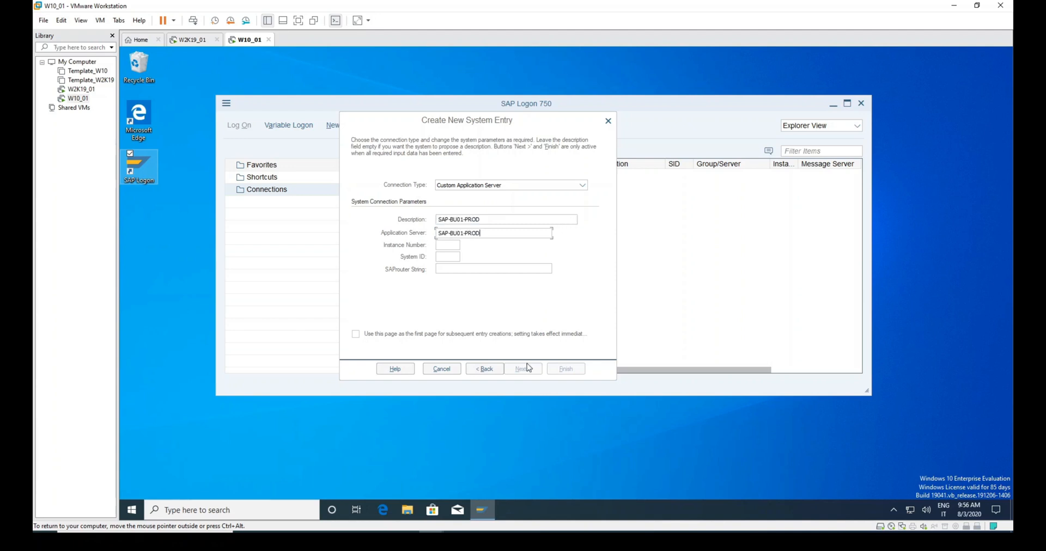
Step: Finish the entry with instance 00 and system ID PR1
{"action": "type", "text": "0"}
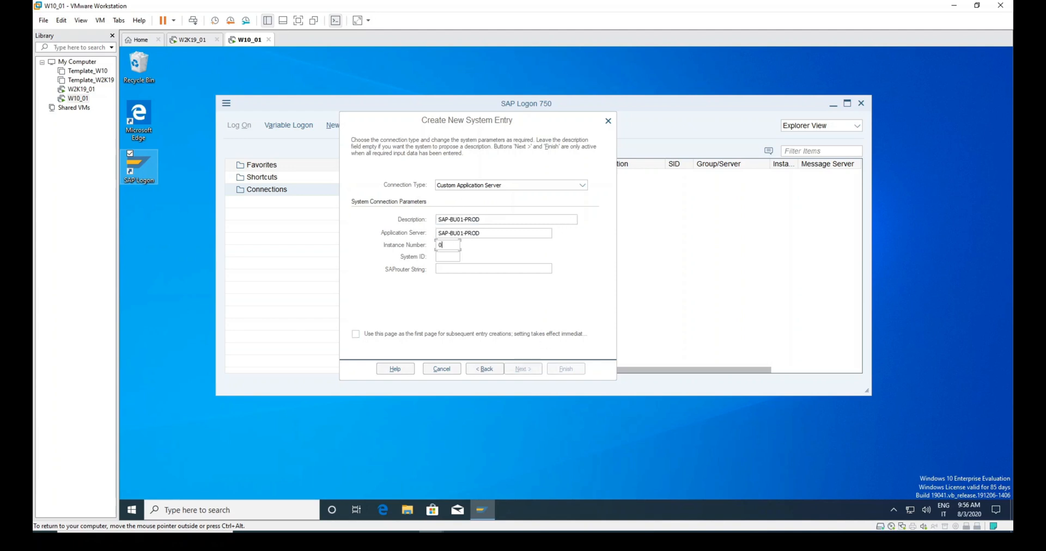
{"action": "type", "text": "0"}
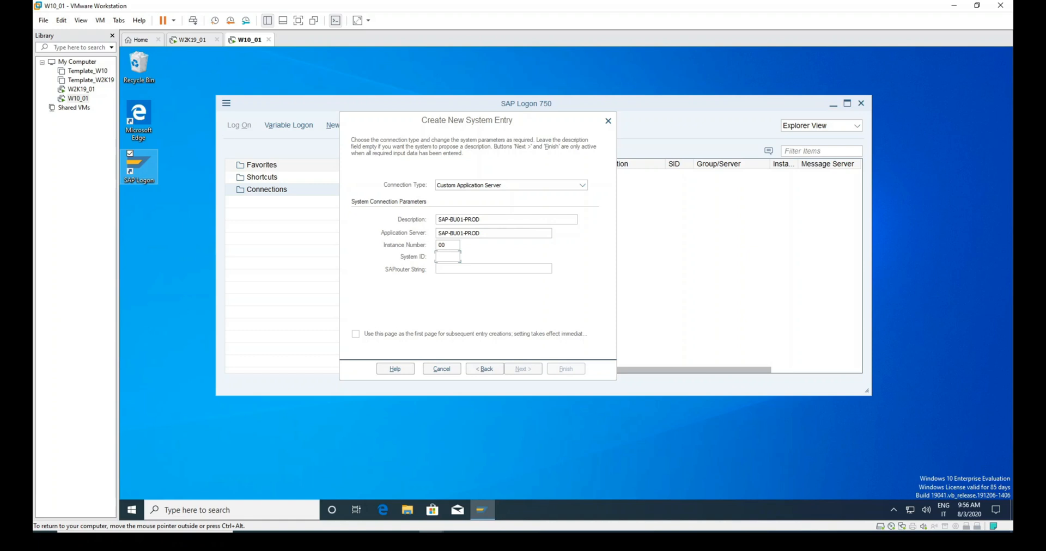
{"action": "type", "text": "P"}
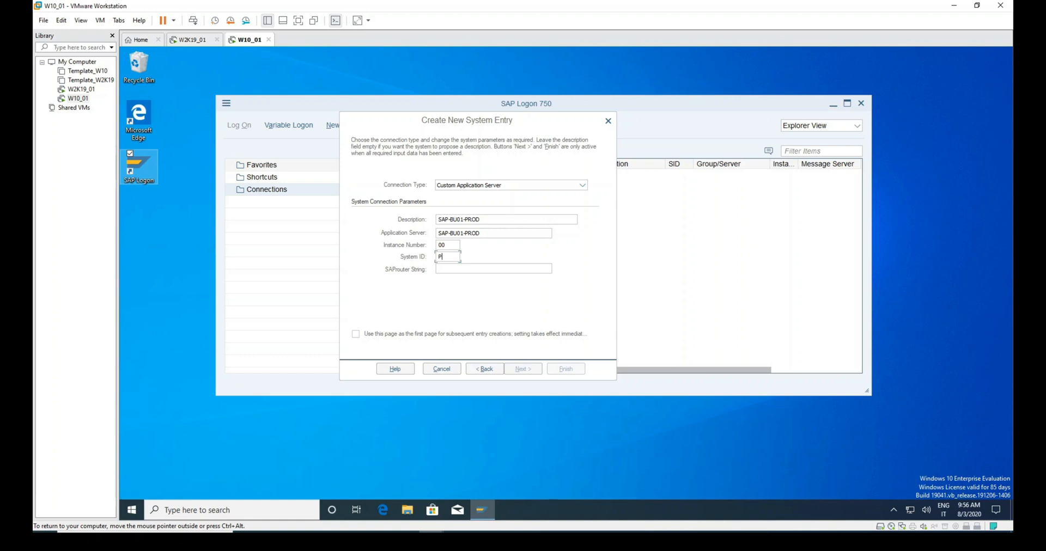
{"action": "type", "text": "R1"}
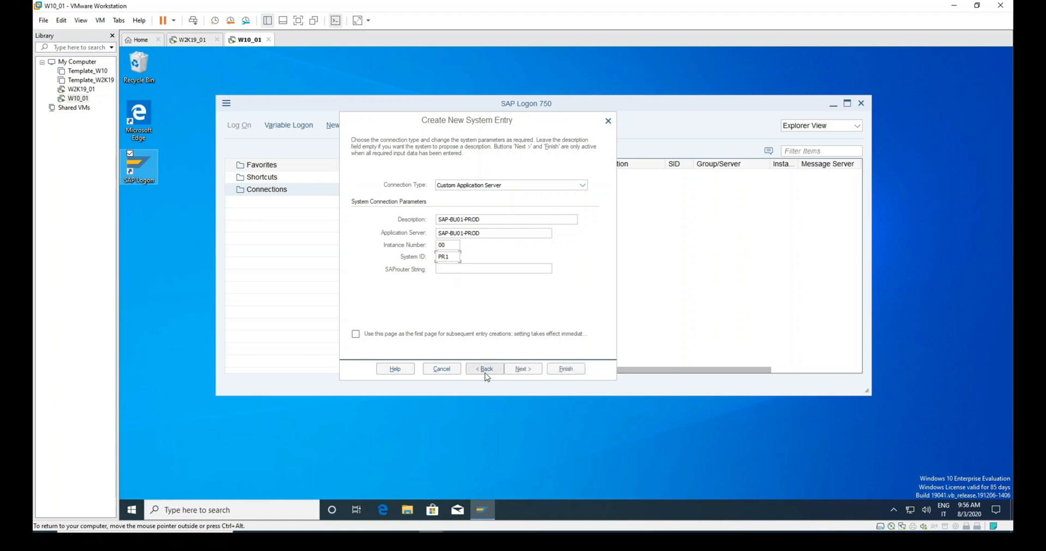
{"action": "left_click", "coordinate": [523, 368]}
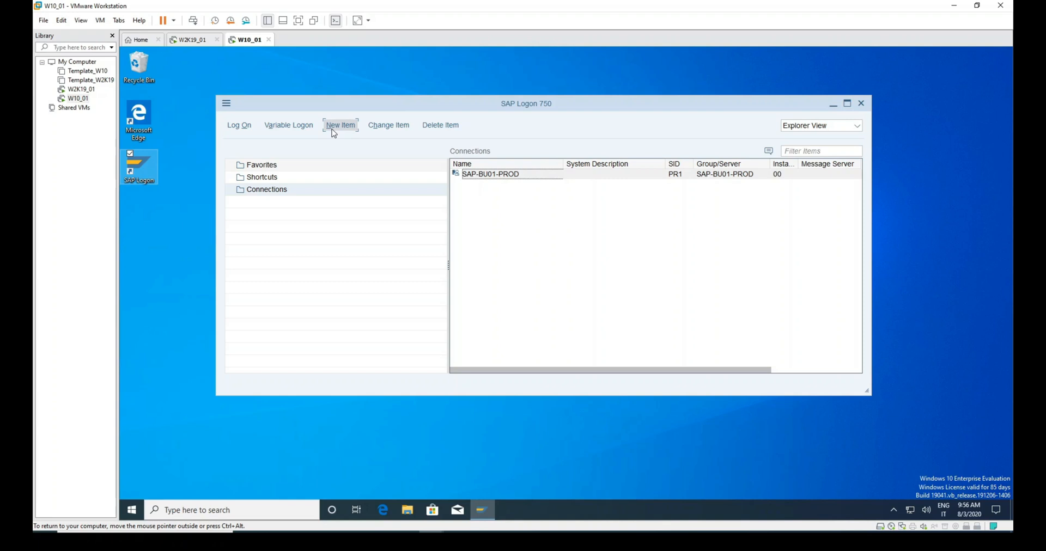
Step: Add the SAP-BU01-TEST (QL1), SAP-BU02-PROD (PR2) and SAP-BU02-TEST (QL2) connections
{"action": "left_click", "coordinate": [340, 125]}
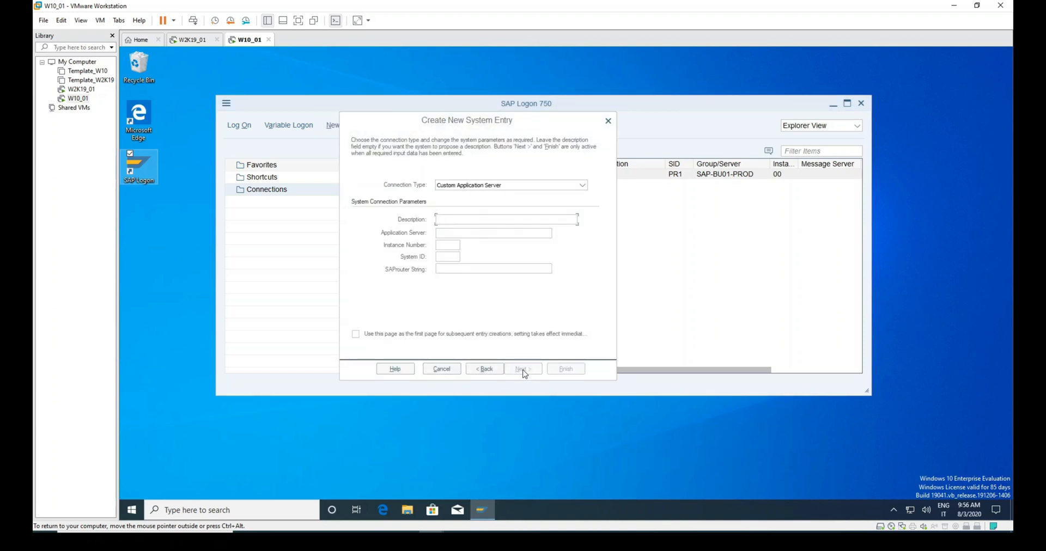
{"action": "left_click", "coordinate": [522, 368]}
{"action": "type", "text": "00"}
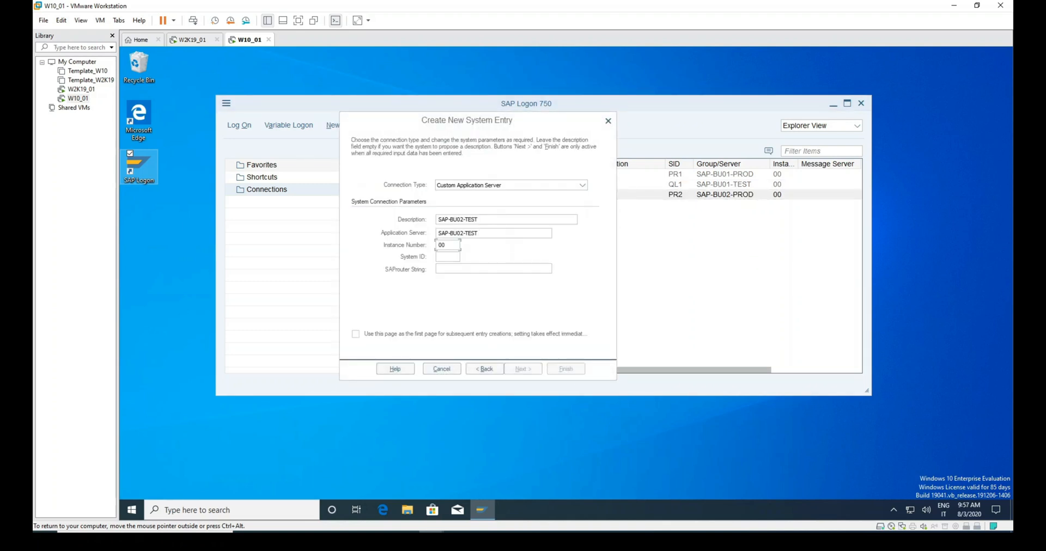
{"action": "left_click", "coordinate": [564, 369]}
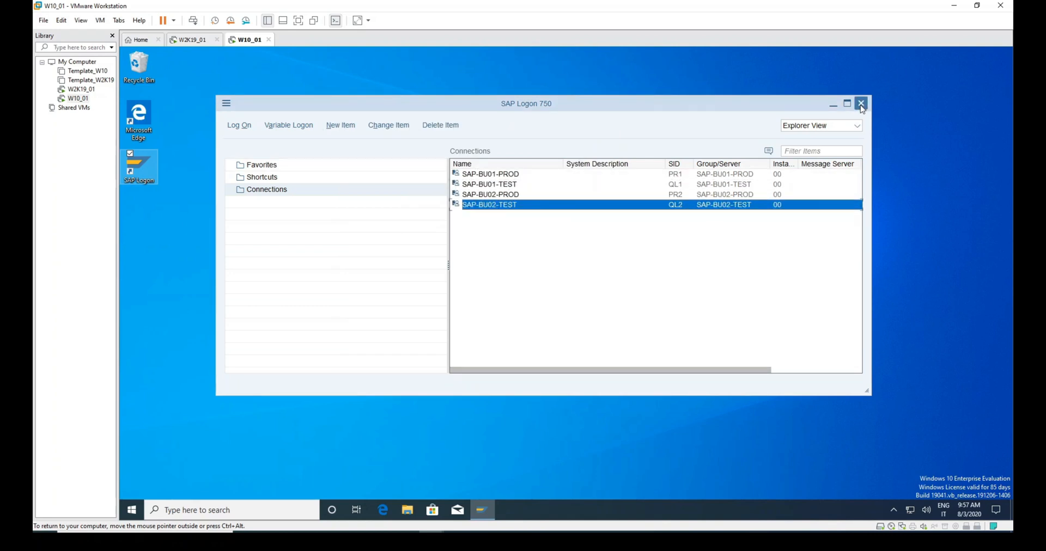
Step: Browse to C:\Users\user01\AppData\Roaming\SAP\Common on the client
{"action": "left_click", "coordinate": [860, 103]}
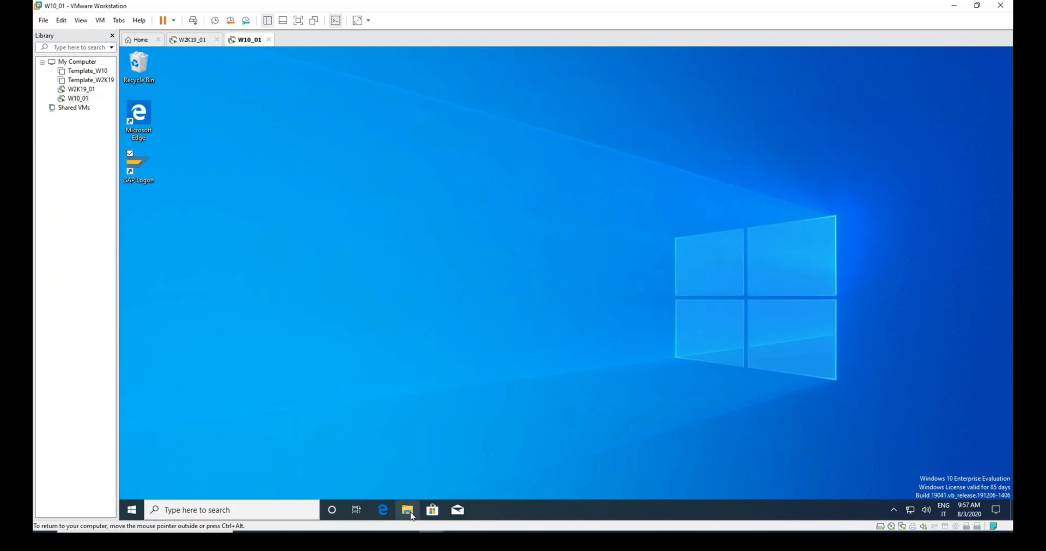
{"action": "mouse_move", "coordinate": [406, 510]}
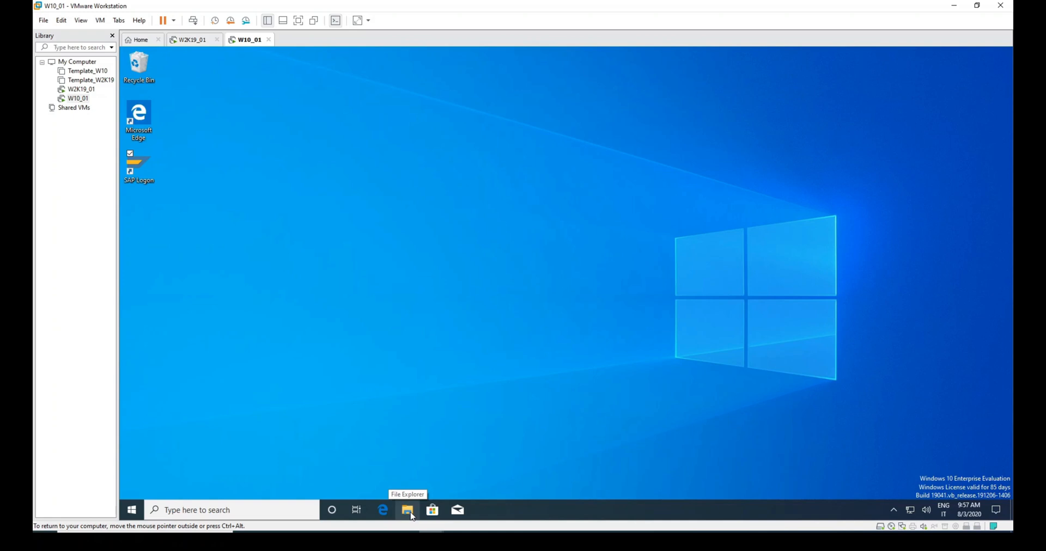
{"action": "left_click", "coordinate": [406, 509]}
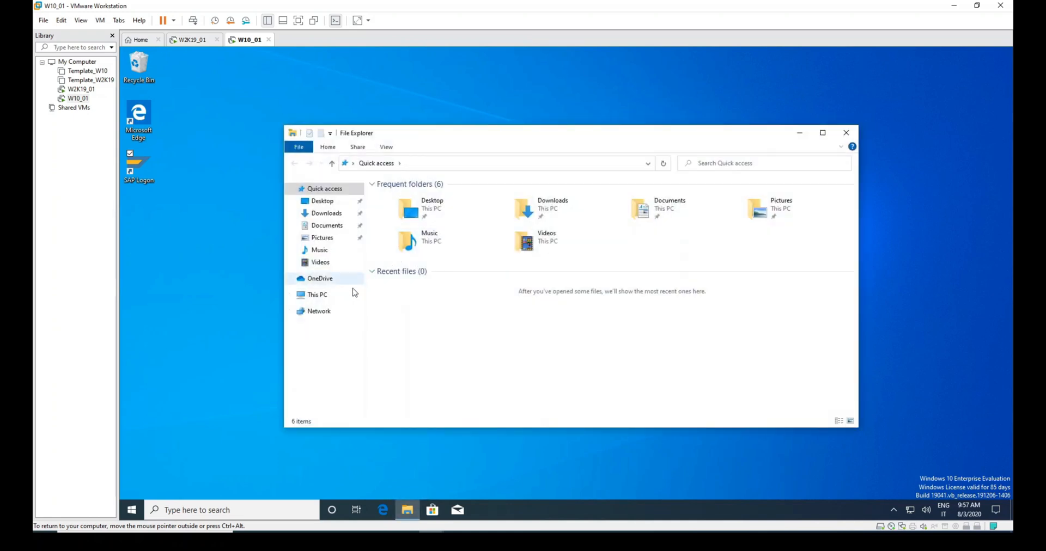
{"action": "left_click", "coordinate": [317, 294]}
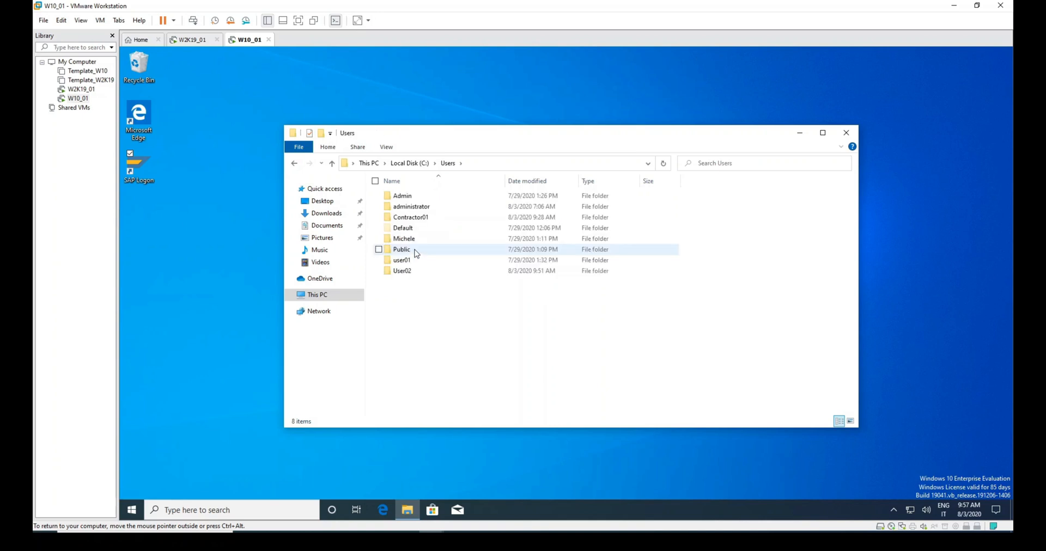
{"action": "double_click", "coordinate": [402, 259]}
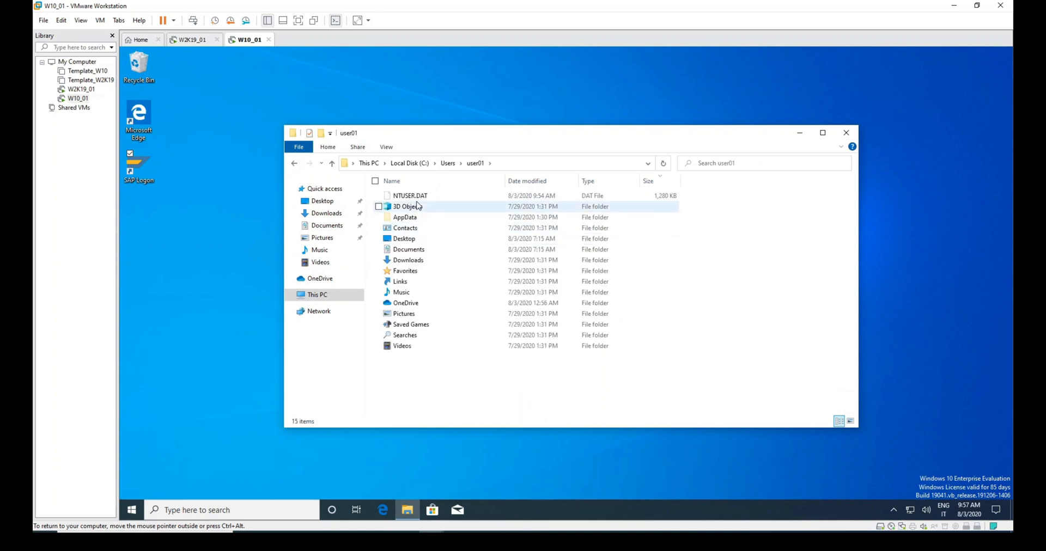
{"action": "left_click", "coordinate": [405, 216]}
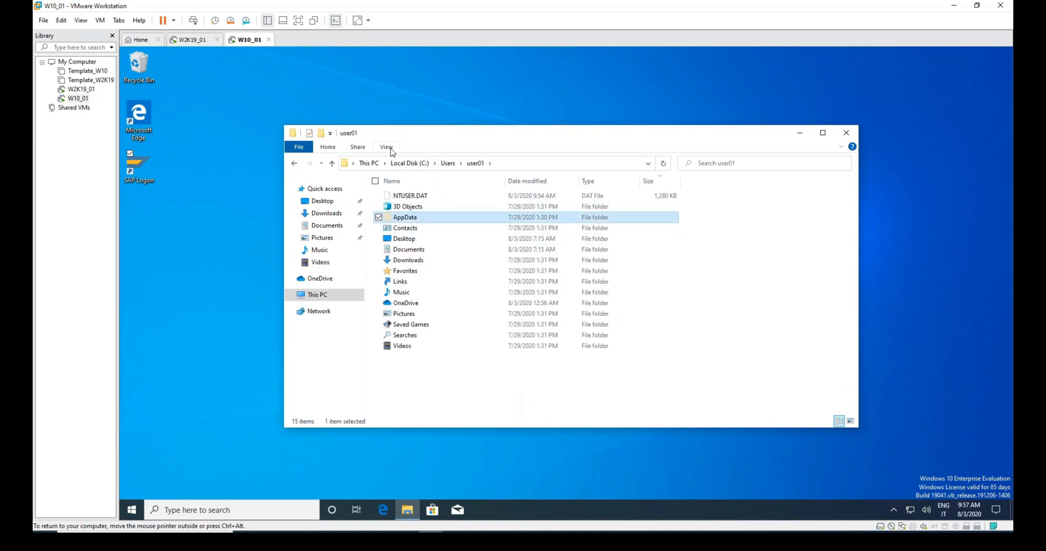
{"action": "left_click", "coordinate": [385, 147]}
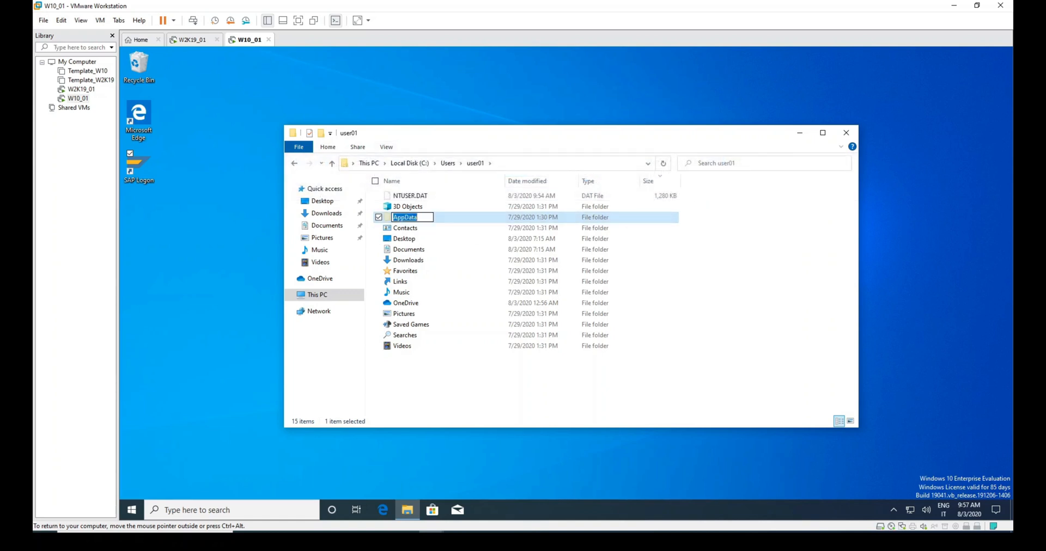
{"action": "double_click", "coordinate": [405, 216]}
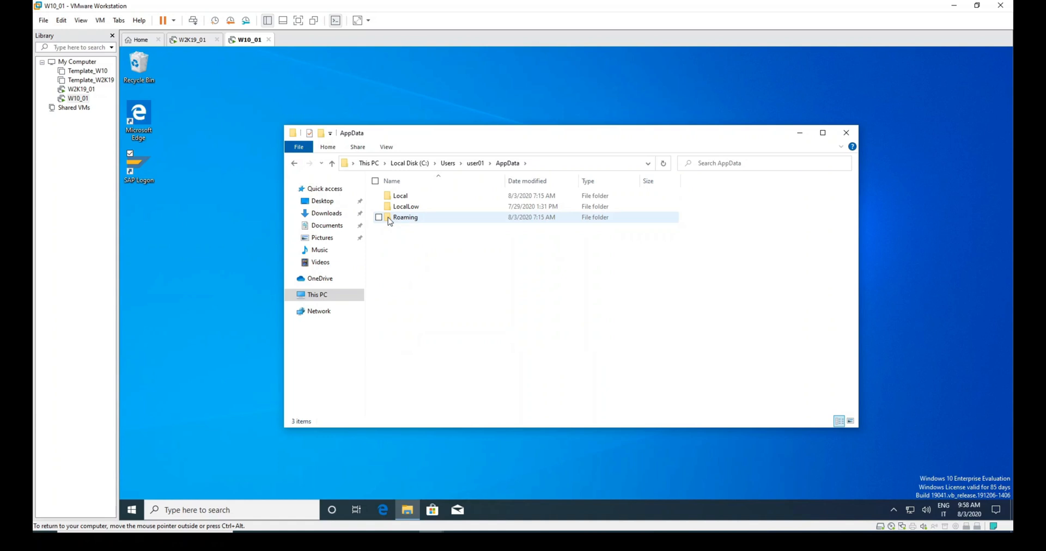
{"action": "double_click", "coordinate": [405, 216]}
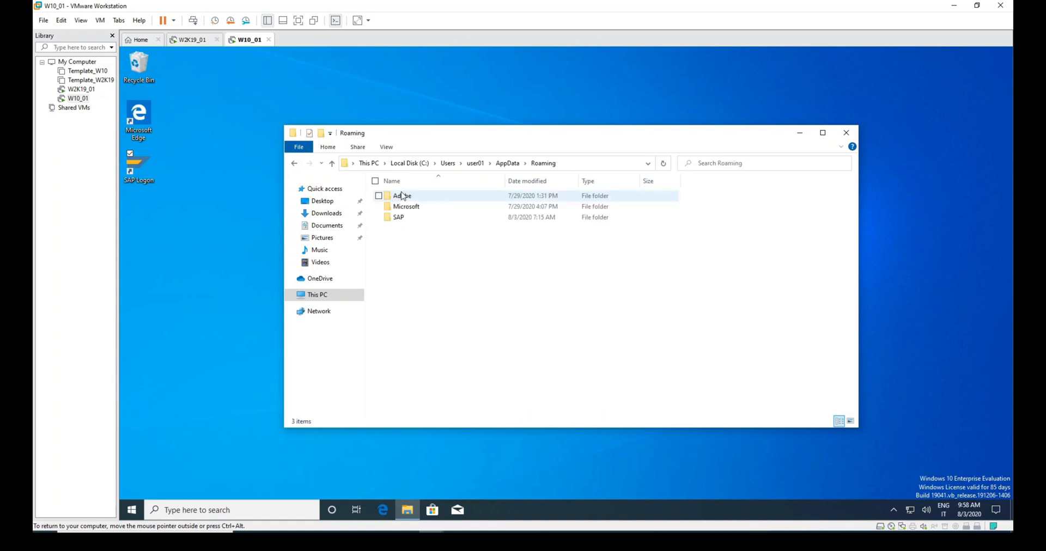
{"action": "double_click", "coordinate": [399, 217]}
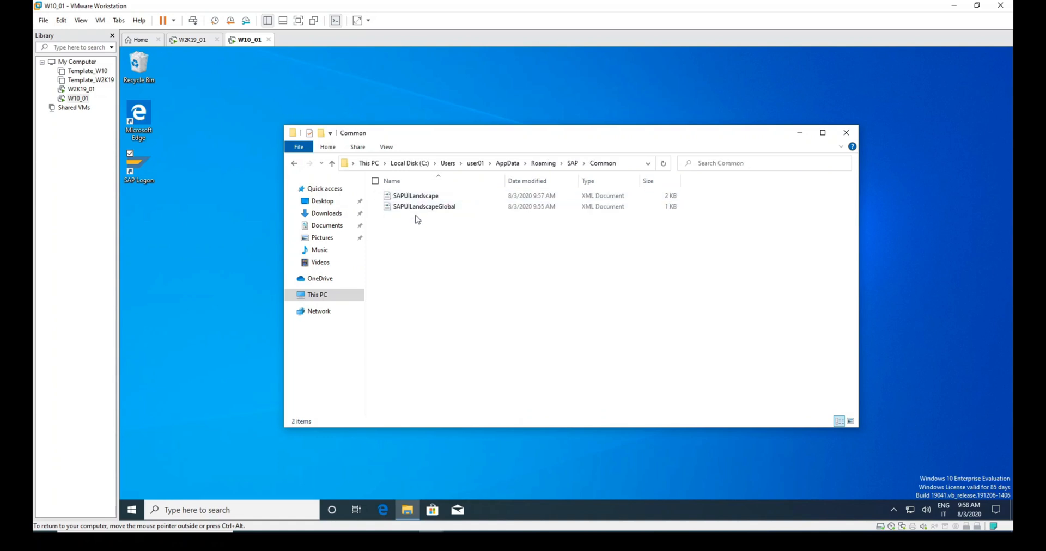
Step: View SAPUILandscape in WordPad and review its SAP-BU connection entries
{"action": "right_click", "coordinate": [415, 195]}
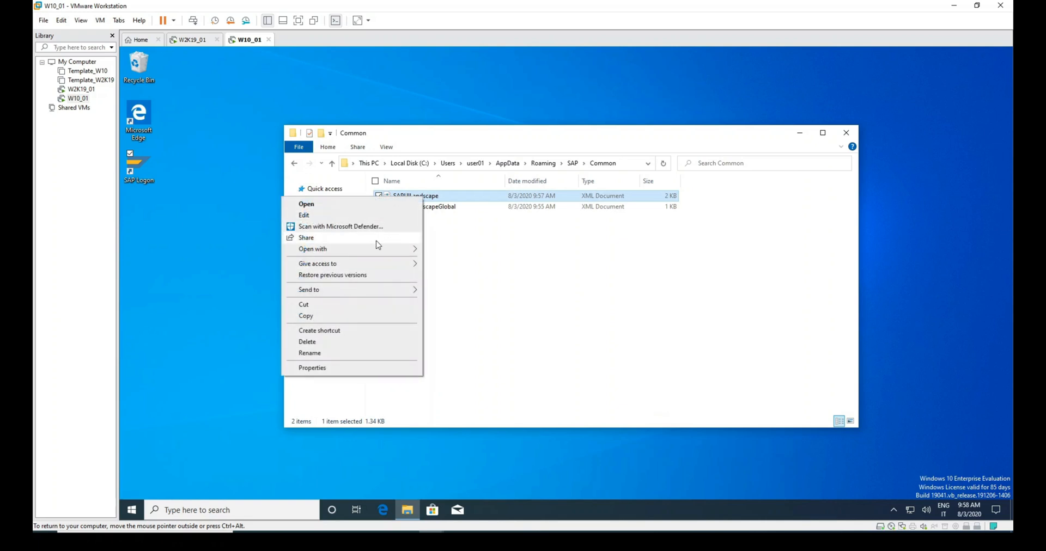
{"action": "left_click", "coordinate": [306, 204]}
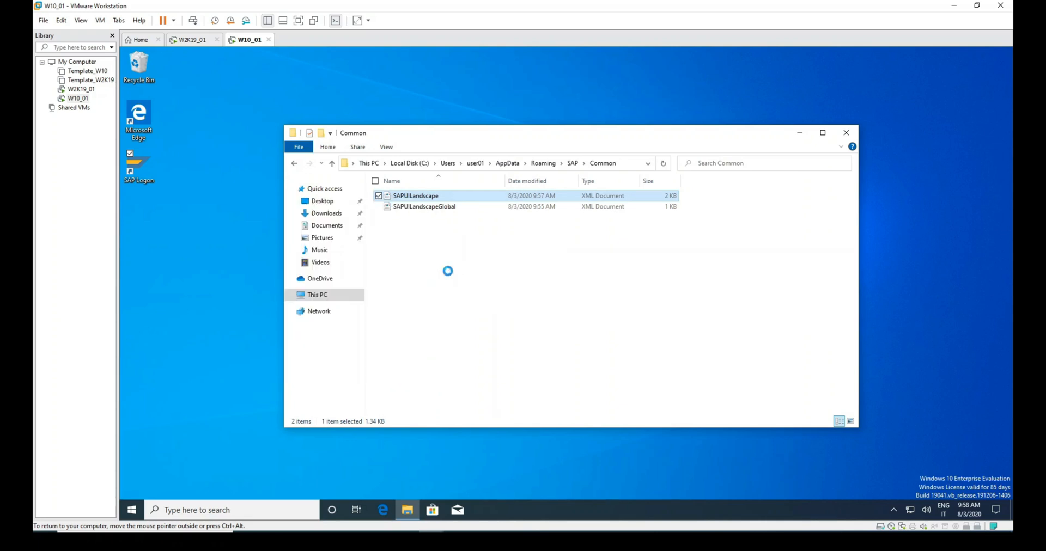
{"action": "double_click", "coordinate": [415, 195]}
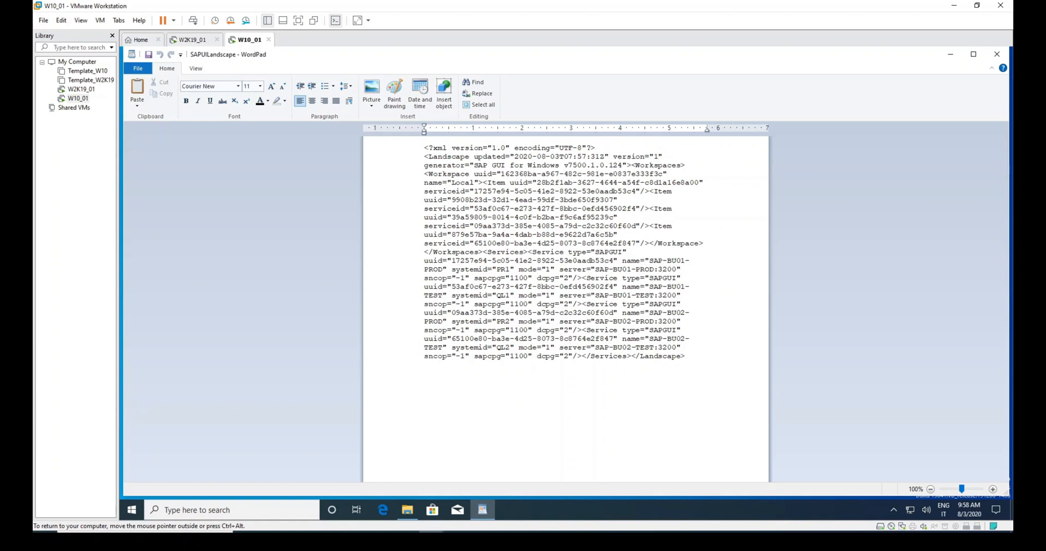
{"action": "left_click_drag", "start_coordinate": [586, 330], "coordinate": [686, 356]}
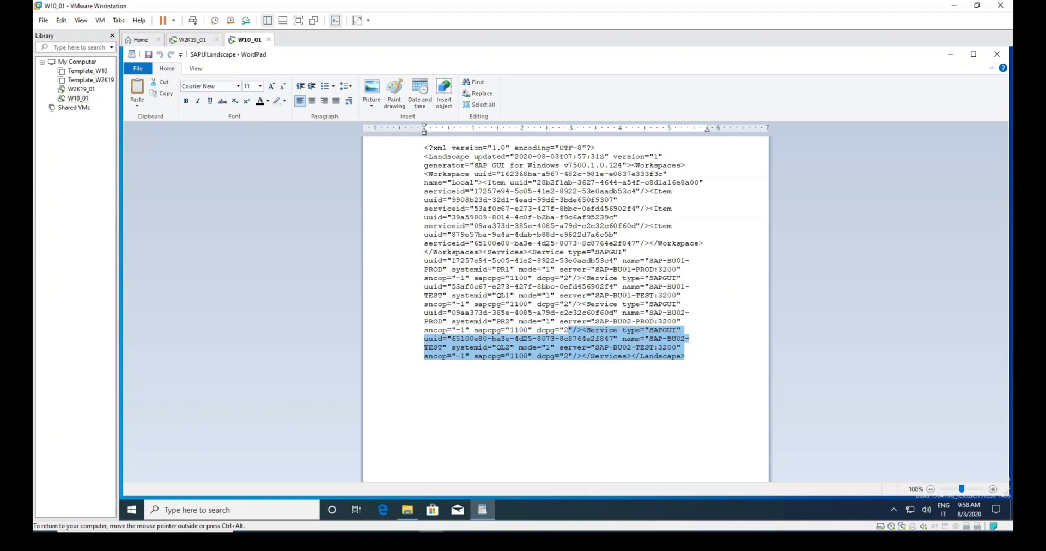
{"action": "mouse_move", "coordinate": [604, 334]}
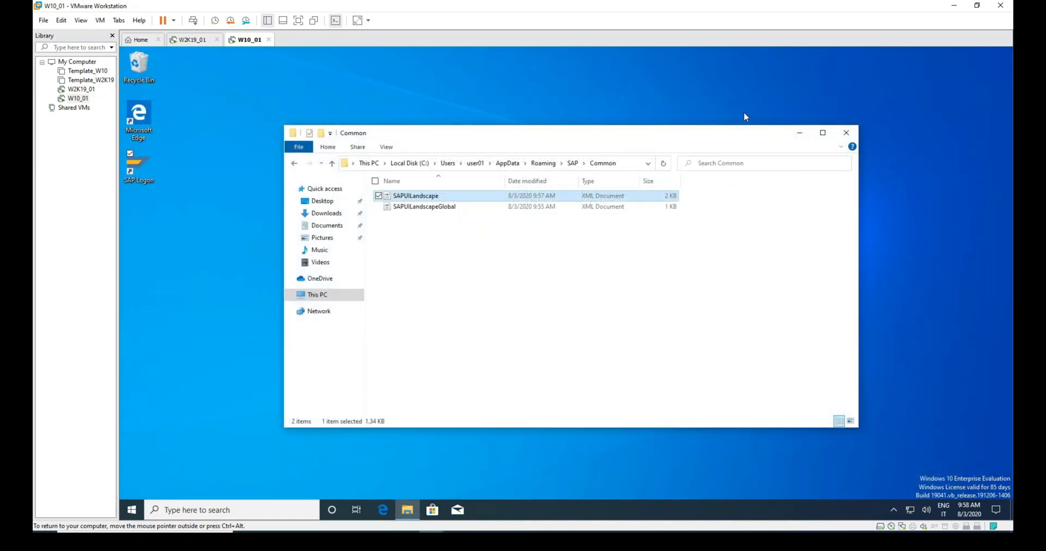
{"action": "right_click", "coordinate": [416, 195]}
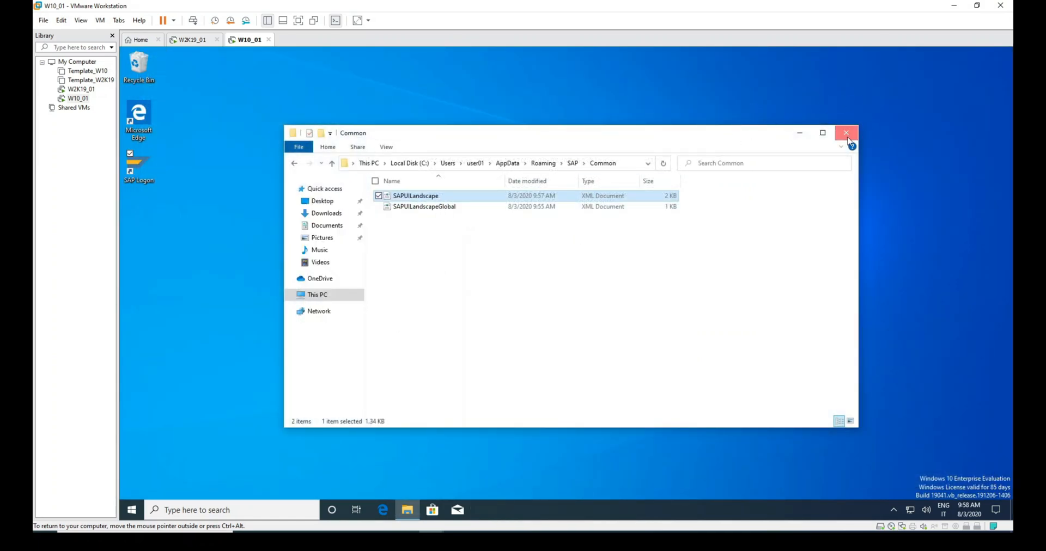
Step: On the server, browse to \\michelevese.corp\NETLOGON\SAP showing SAPUILandscape.xml
{"action": "left_click", "coordinate": [193, 40]}
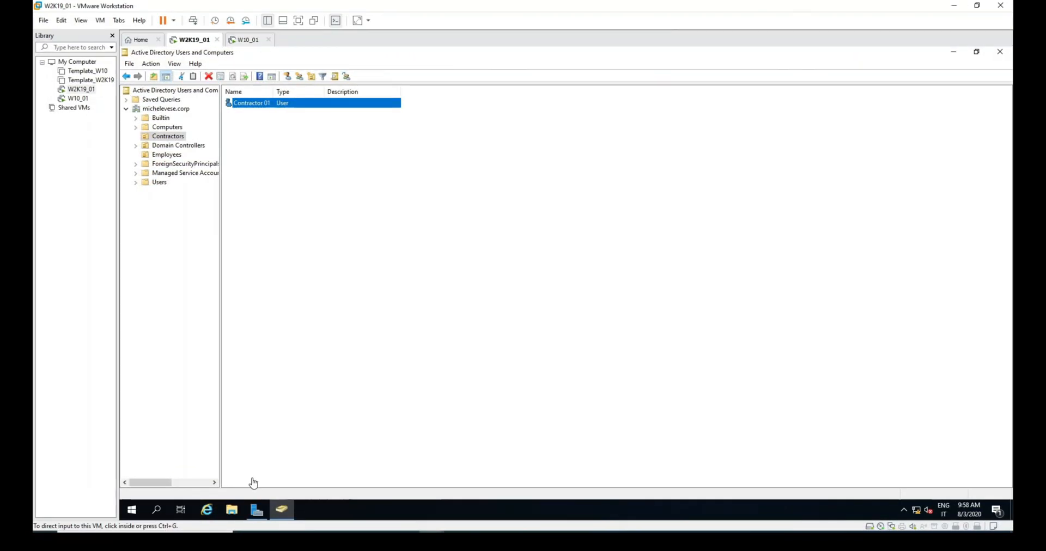
{"action": "mouse_move", "coordinate": [117, 511]}
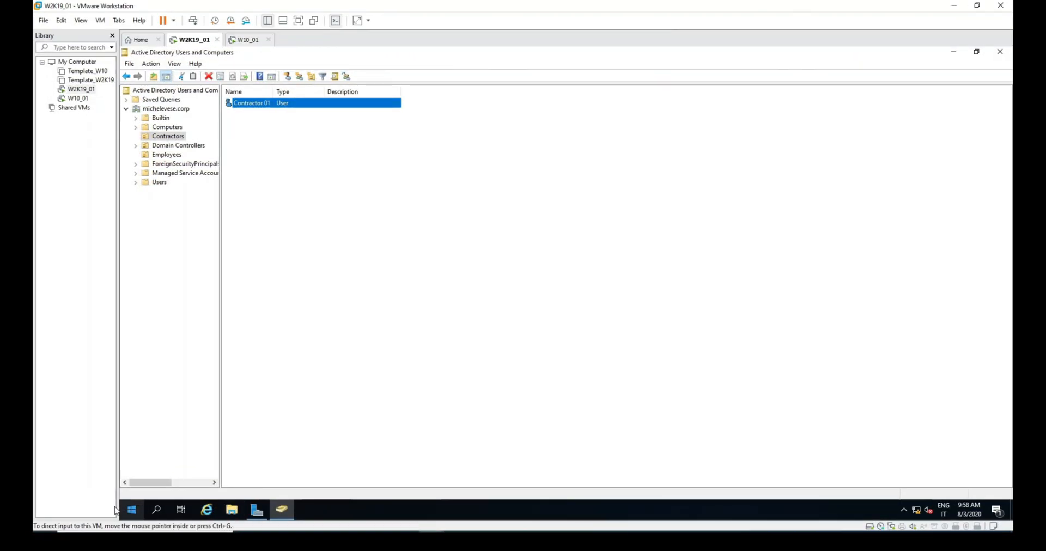
{"action": "left_click", "coordinate": [132, 510]}
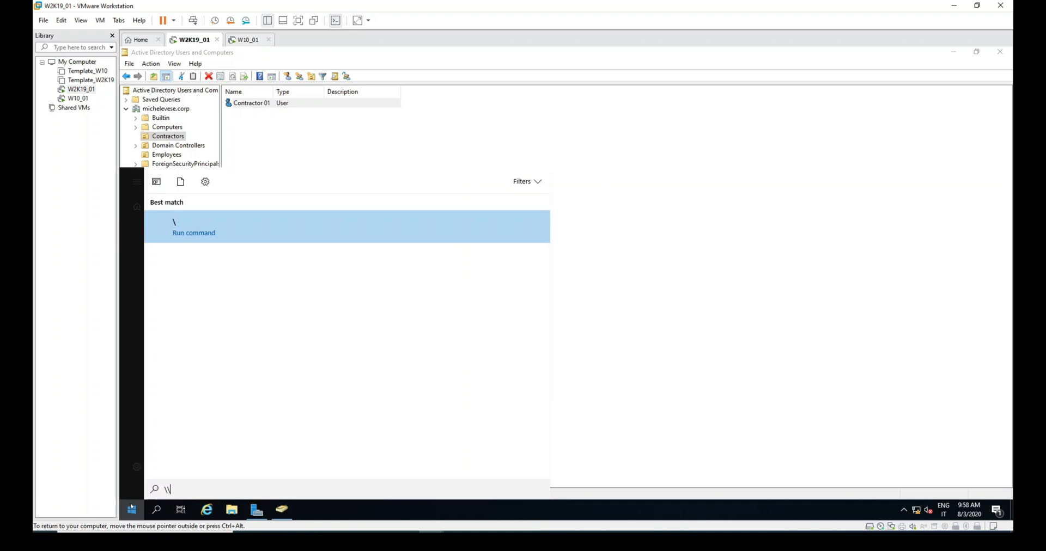
{"action": "type", "text": "\\michelevese"}
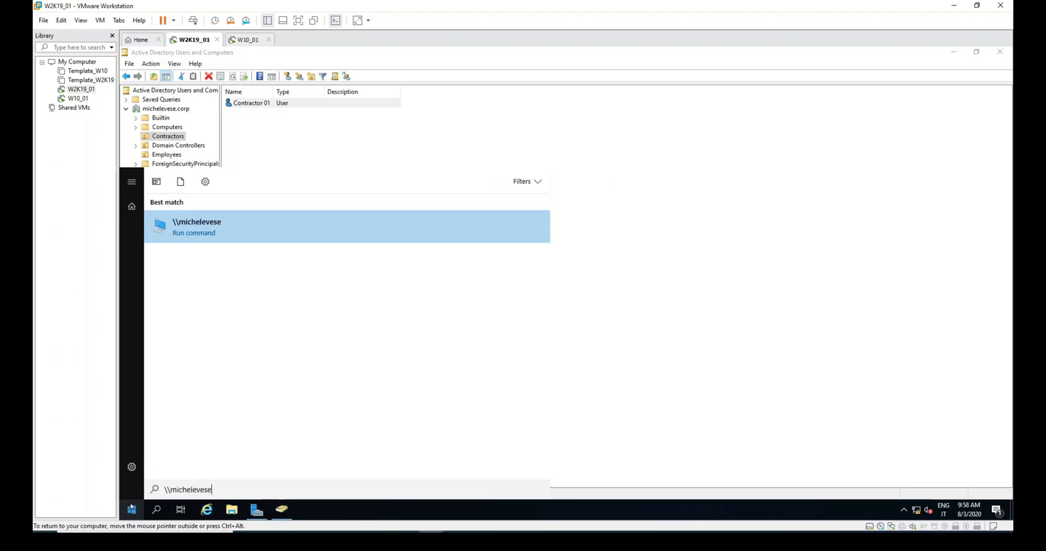
{"action": "type", "text": ".corp\\"}
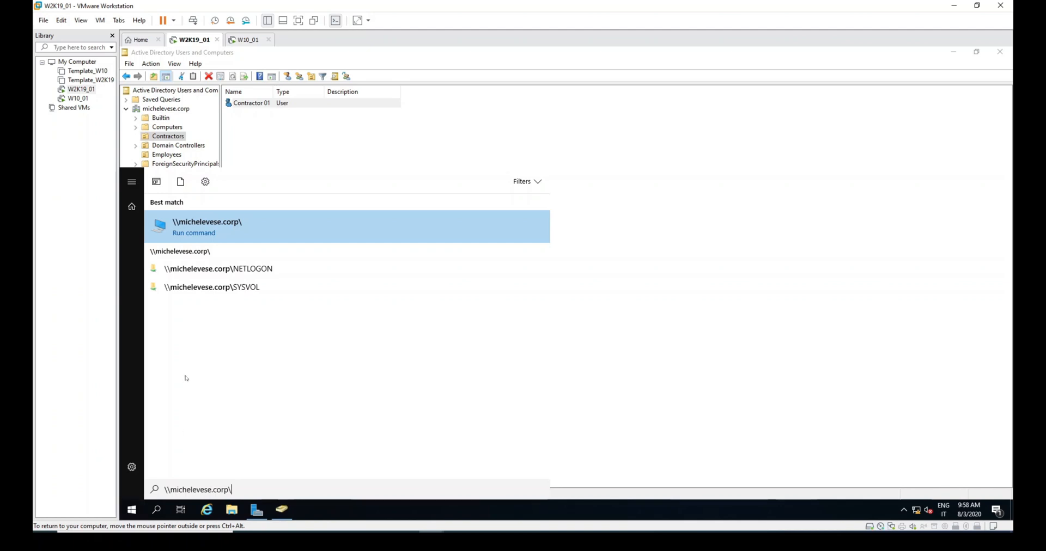
{"action": "left_click", "coordinate": [218, 268]}
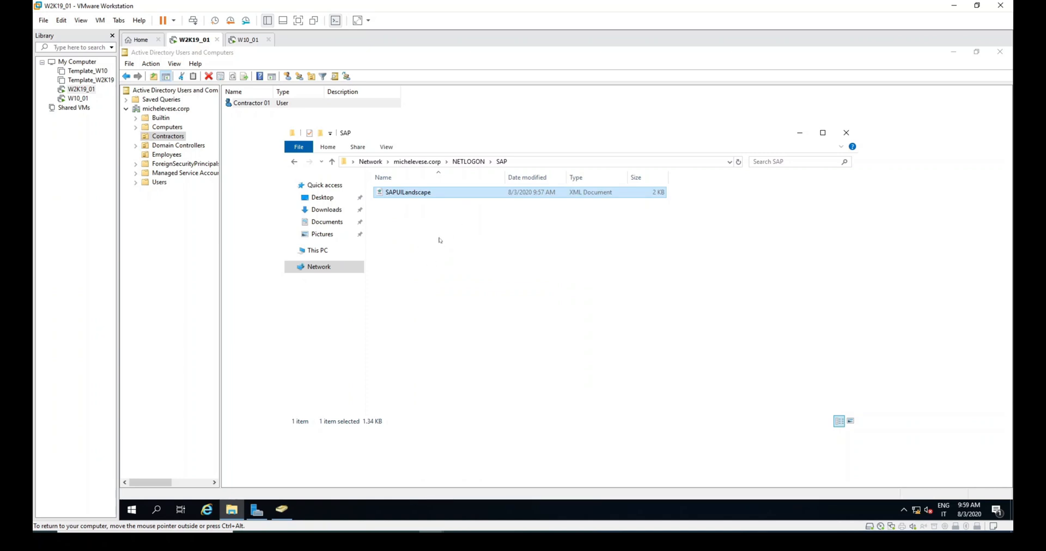
{"action": "left_click", "coordinate": [386, 147]}
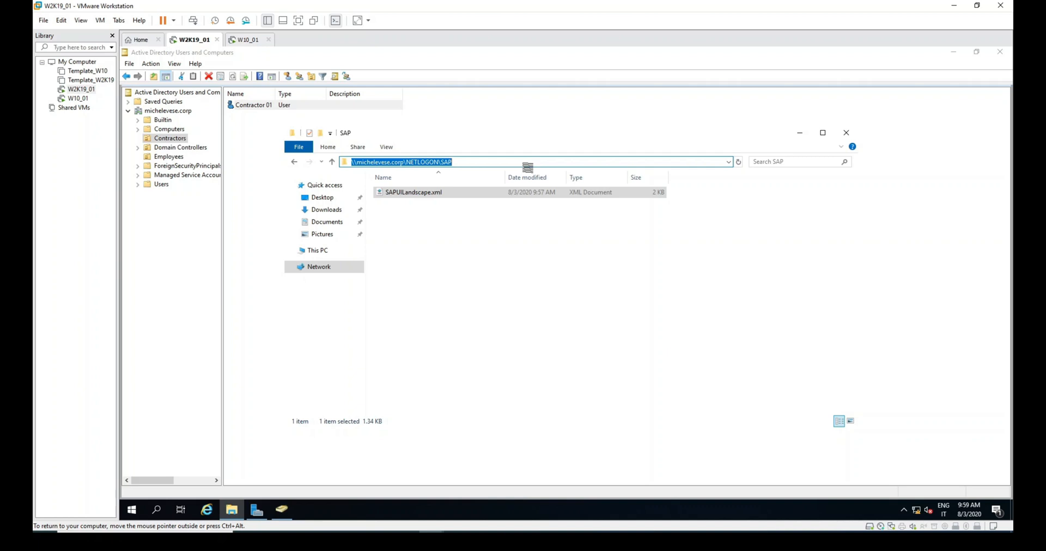
Step: Launch Group Policy Management and start a new GPO linked to the Employees OU
{"action": "left_click", "coordinate": [257, 510]}
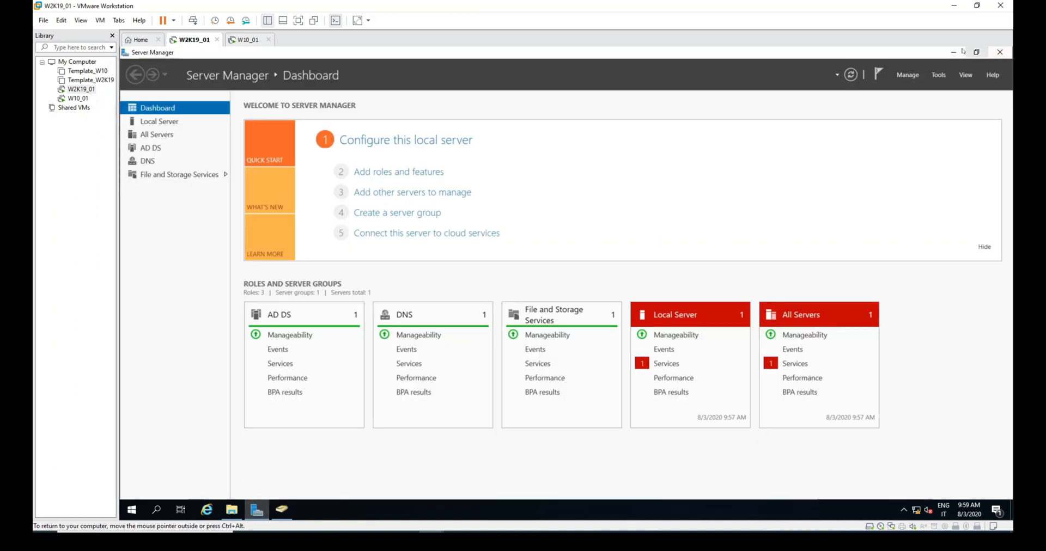
{"action": "left_click", "coordinate": [938, 75]}
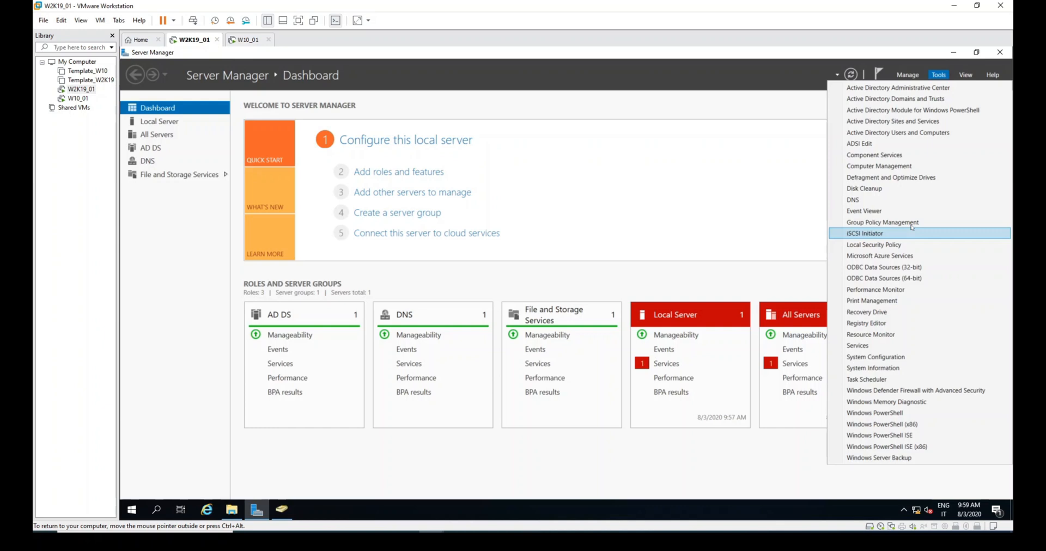
{"action": "left_click", "coordinate": [882, 222]}
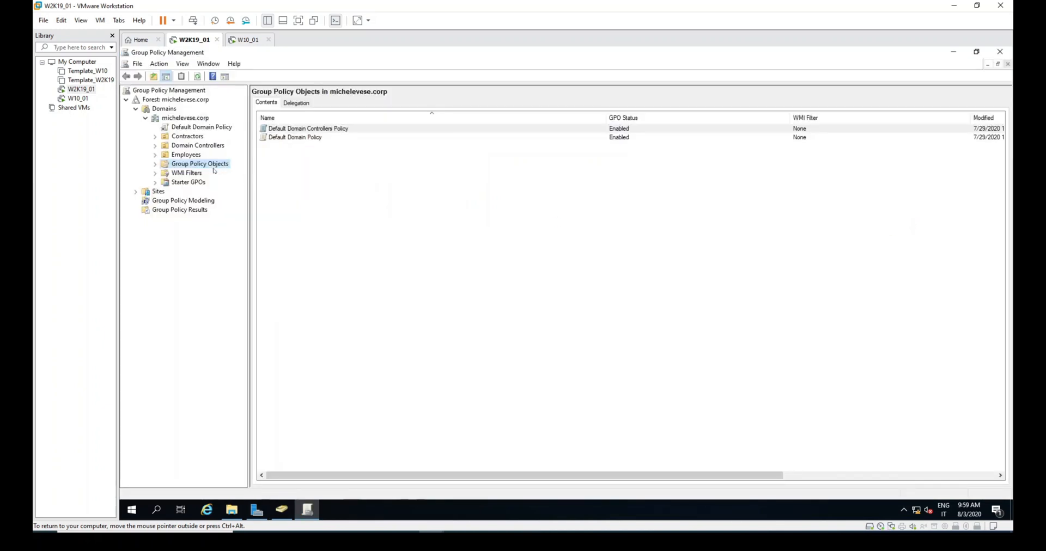
{"action": "right_click", "coordinate": [199, 163]}
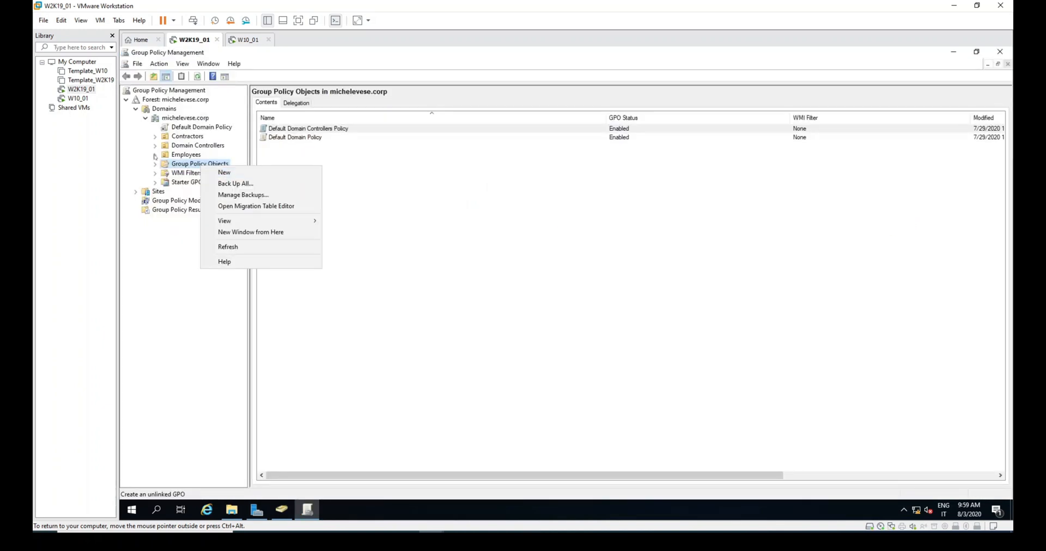
{"action": "right_click", "coordinate": [186, 155]}
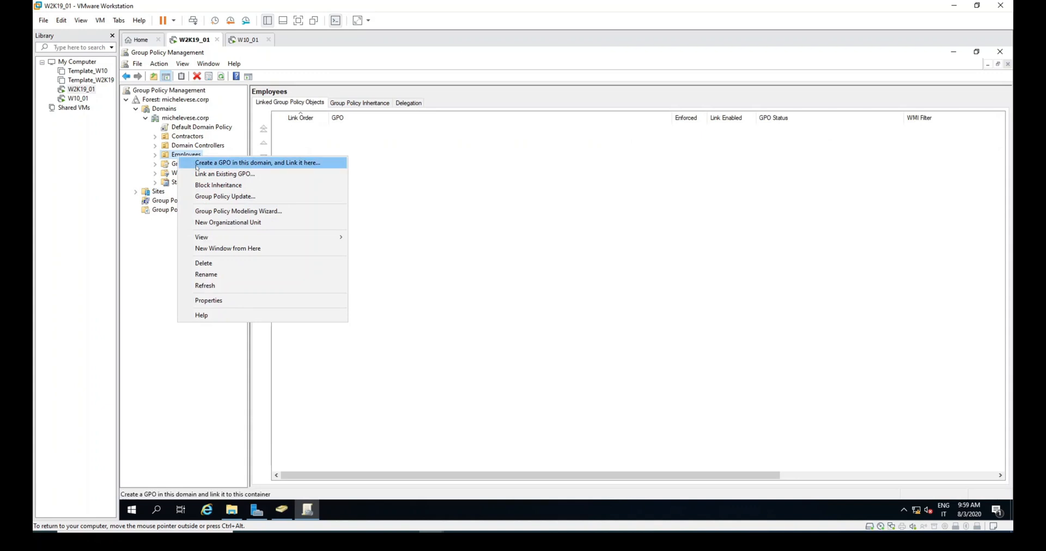
{"action": "left_click", "coordinate": [258, 162]}
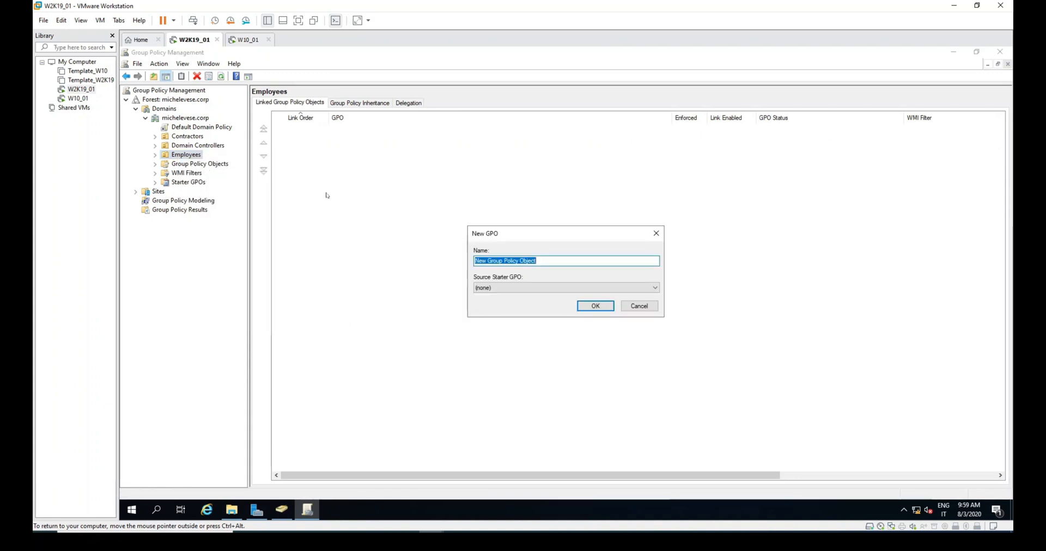
{"action": "mouse_move", "coordinate": [390, 203]}
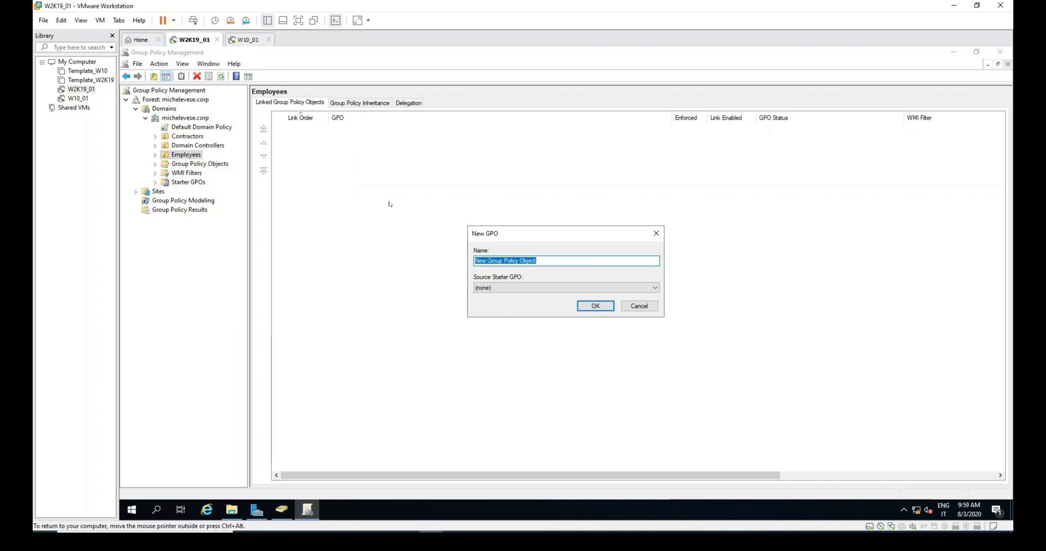
Step: Name the GPO SAP_Client and select its new link under Employees
{"action": "type", "text": "SAP"}
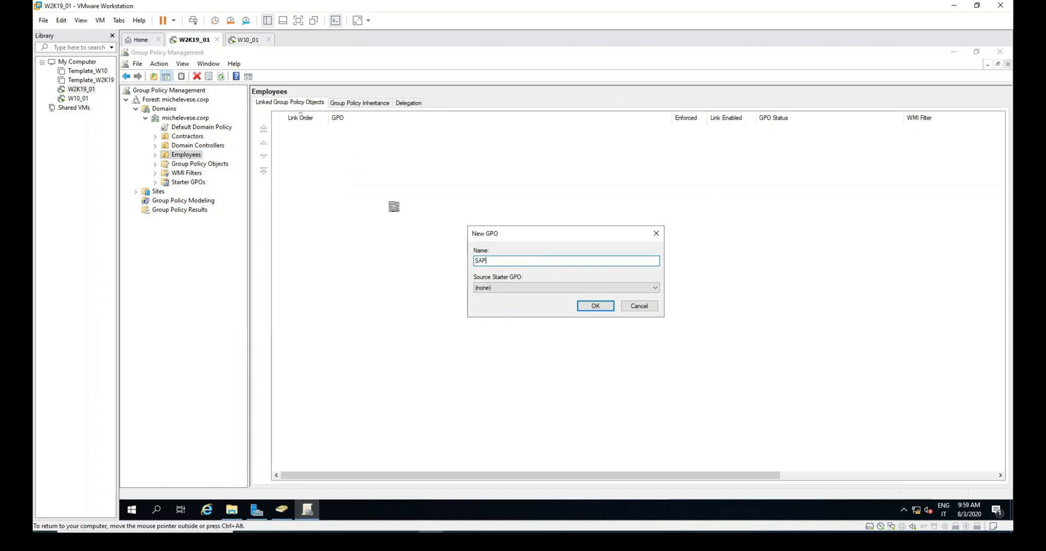
{"action": "type", "text": "_C"}
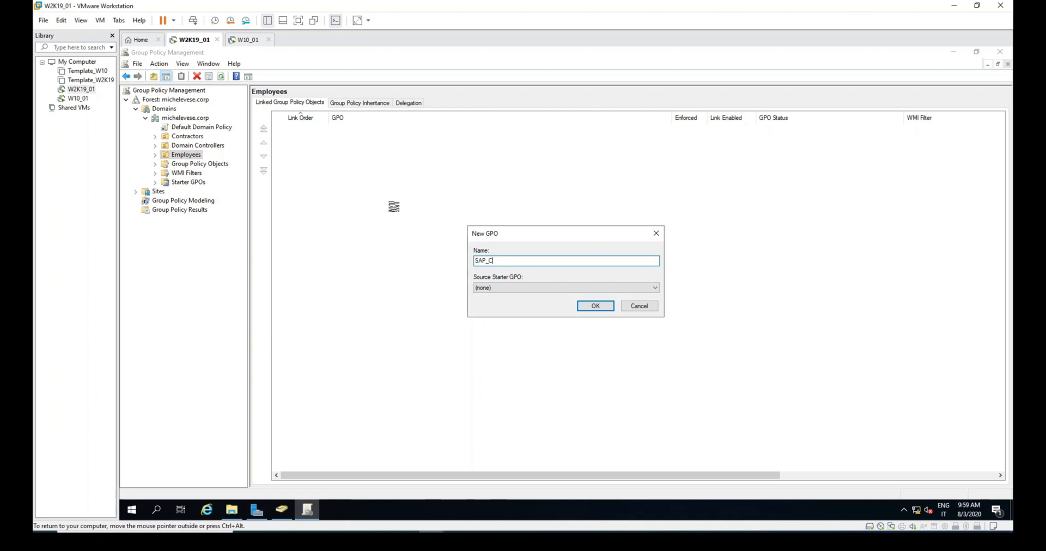
{"action": "type", "text": "lient"}
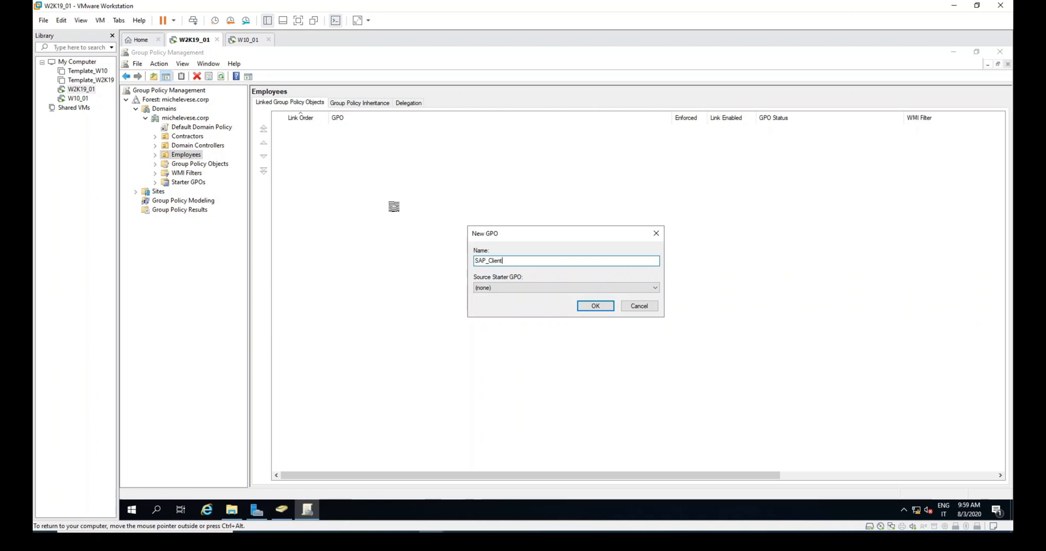
{"action": "left_click", "coordinate": [594, 306]}
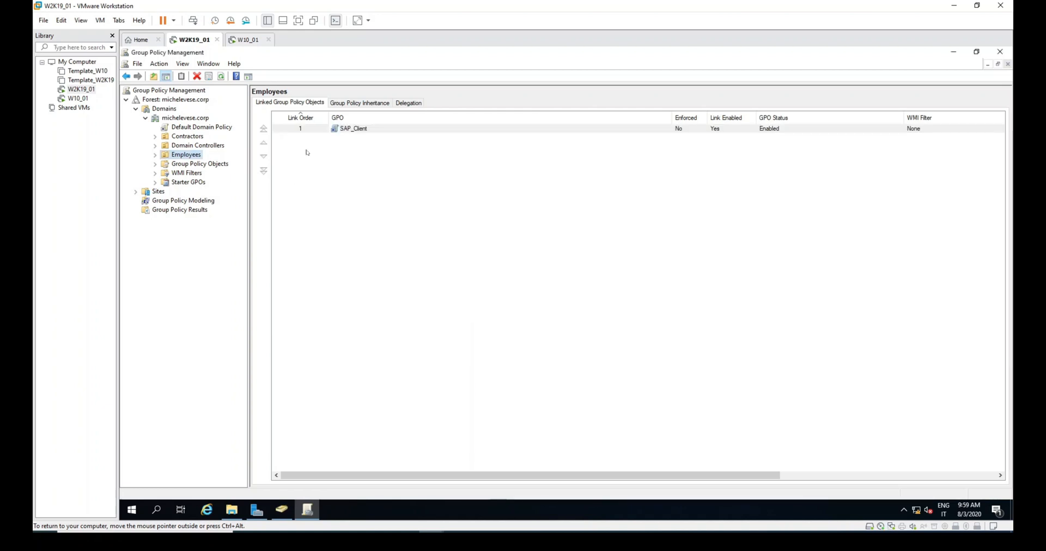
{"action": "left_click", "coordinate": [353, 128]}
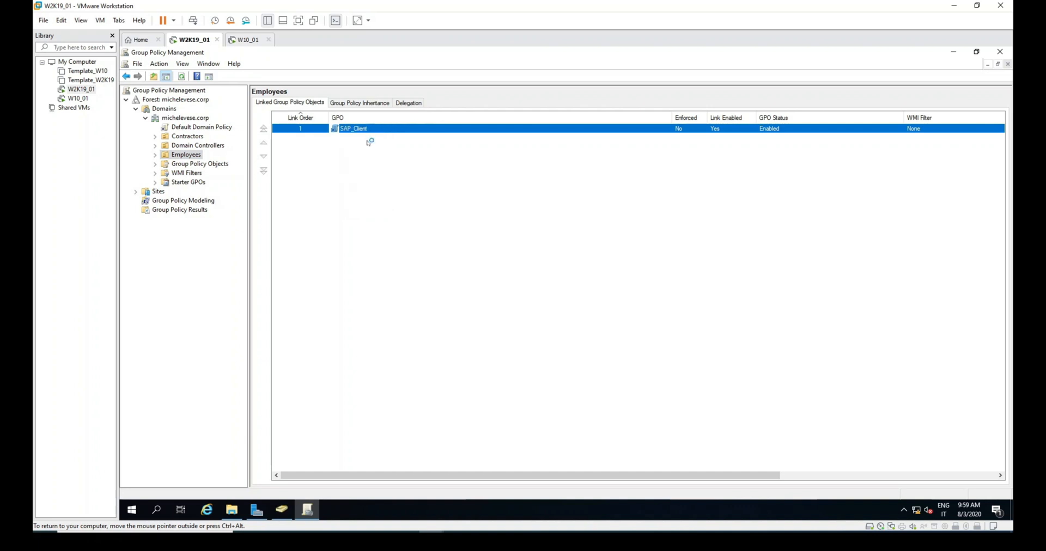
Step: Edit SAP_Client and create a new file item under User Configuration preferences
{"action": "double_click", "coordinate": [353, 129]}
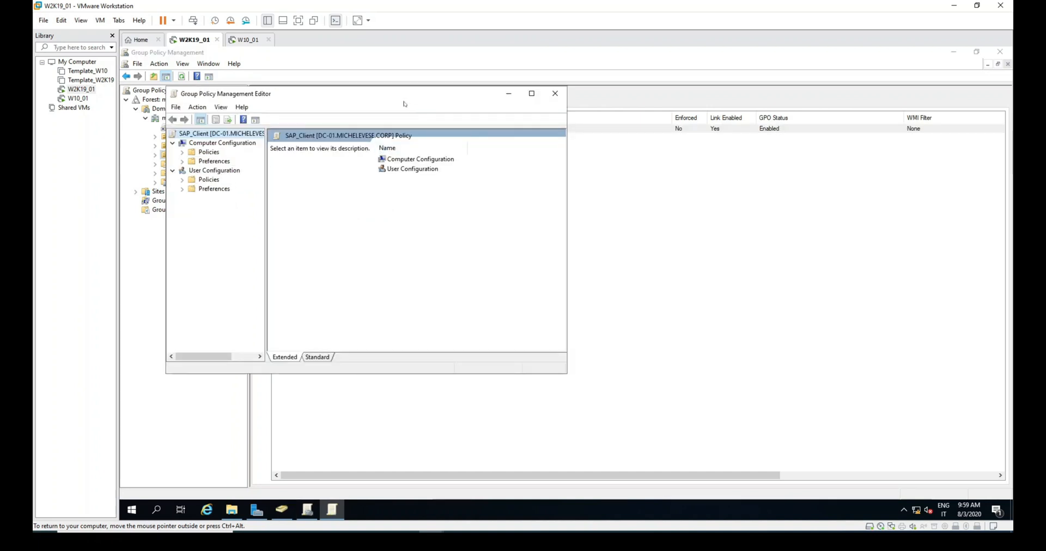
{"action": "left_click", "coordinate": [530, 94]}
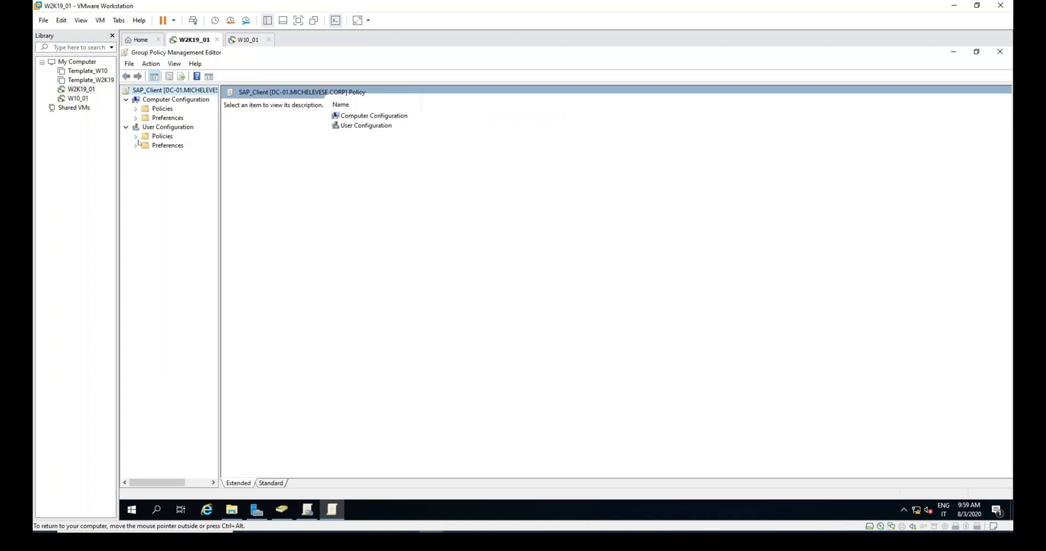
{"action": "left_click", "coordinate": [135, 145]}
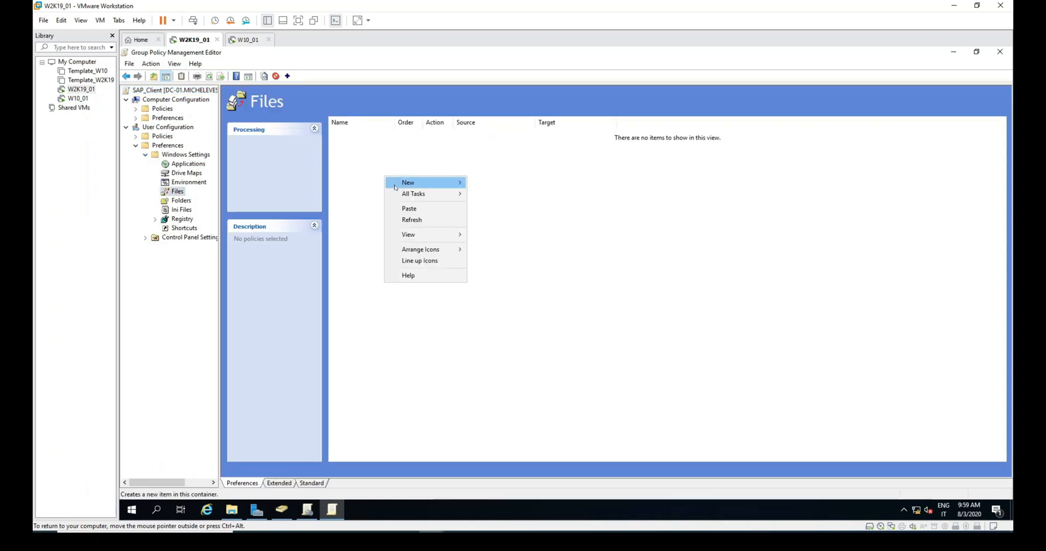
{"action": "left_click", "coordinate": [408, 182]}
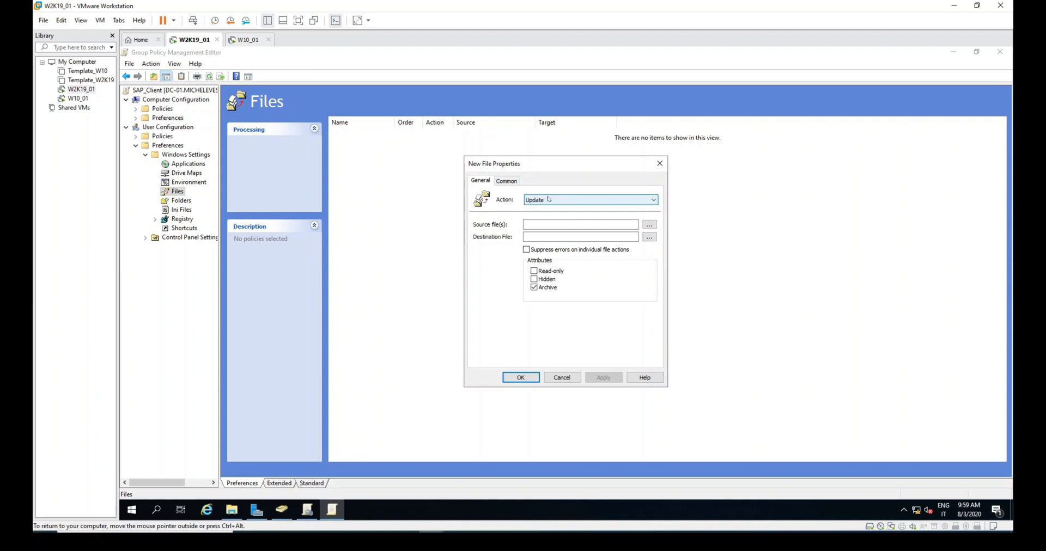
Step: Set action Replace with source \\corp\NETLOGON\SAP\SAPUILandscape.xml
{"action": "left_click", "coordinate": [652, 199]}
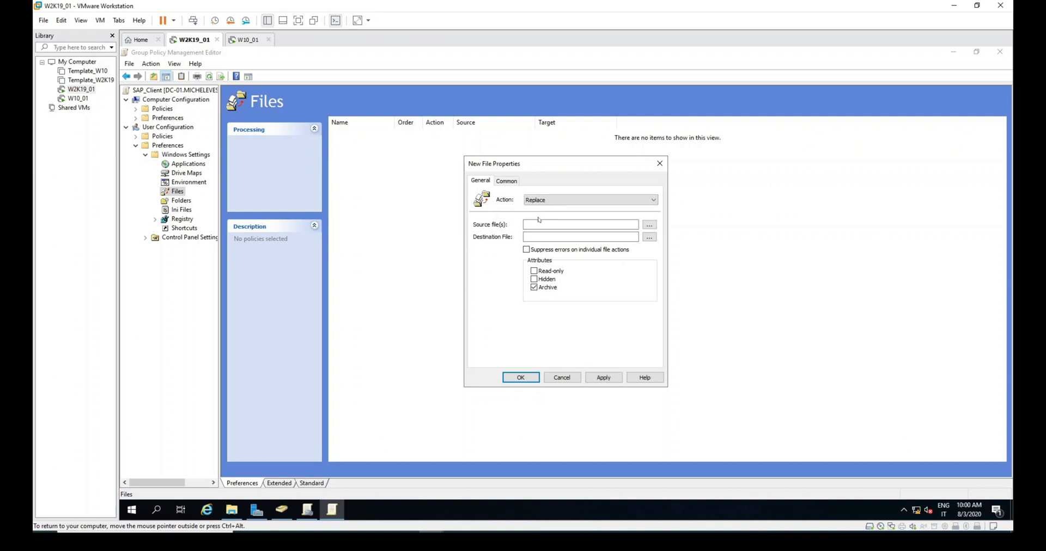
{"action": "left_click", "coordinate": [578, 224]}
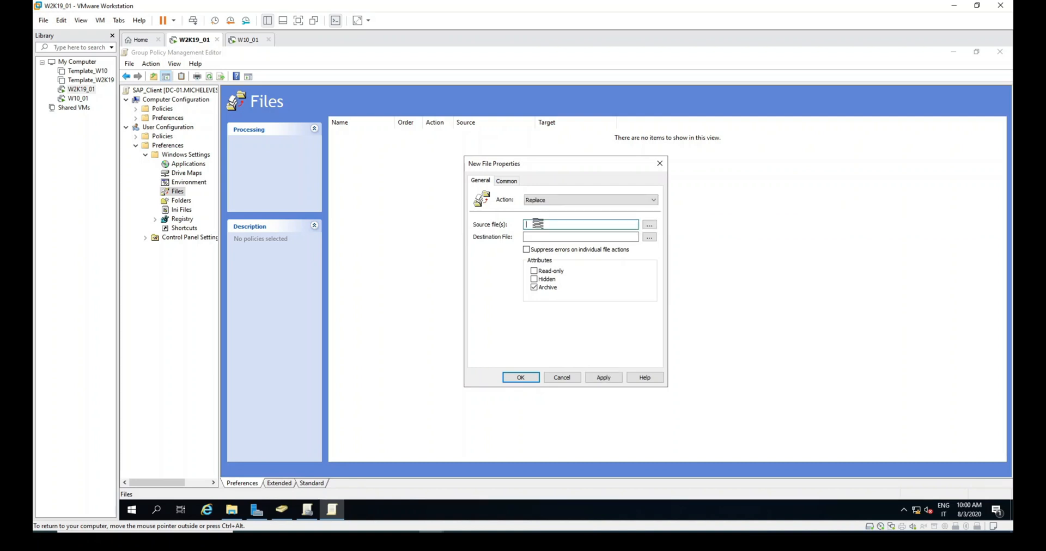
{"action": "type", "text": "\\\\corp\\NETLOGON\\SAP\\SAPUILandscape.xml"}
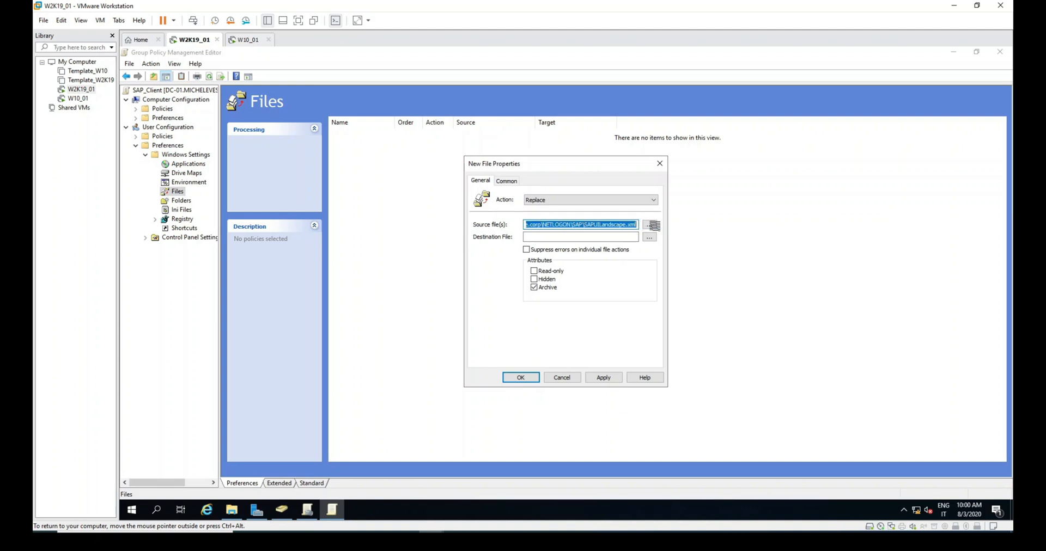
{"action": "left_click", "coordinate": [248, 39]}
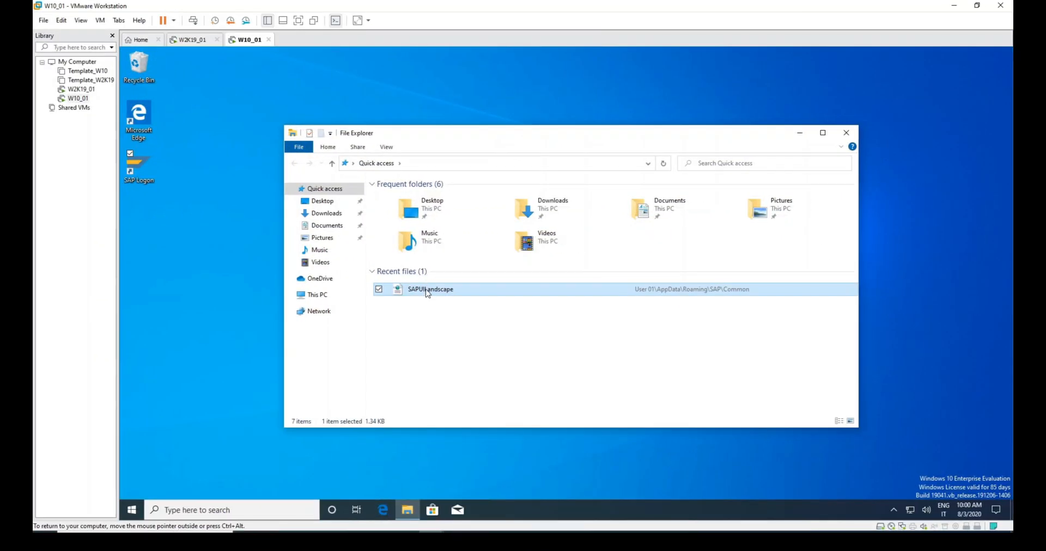
Step: Locate SAPUILandscape's client folder, AppData\Roaming\SAP\Common, and return to the server
{"action": "right_click", "coordinate": [430, 289]}
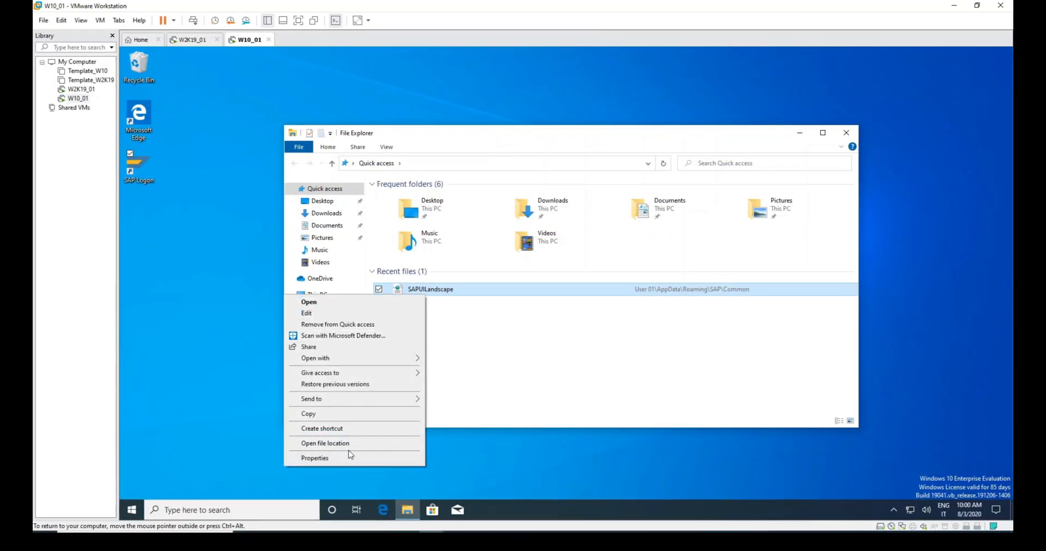
{"action": "left_click", "coordinate": [325, 444]}
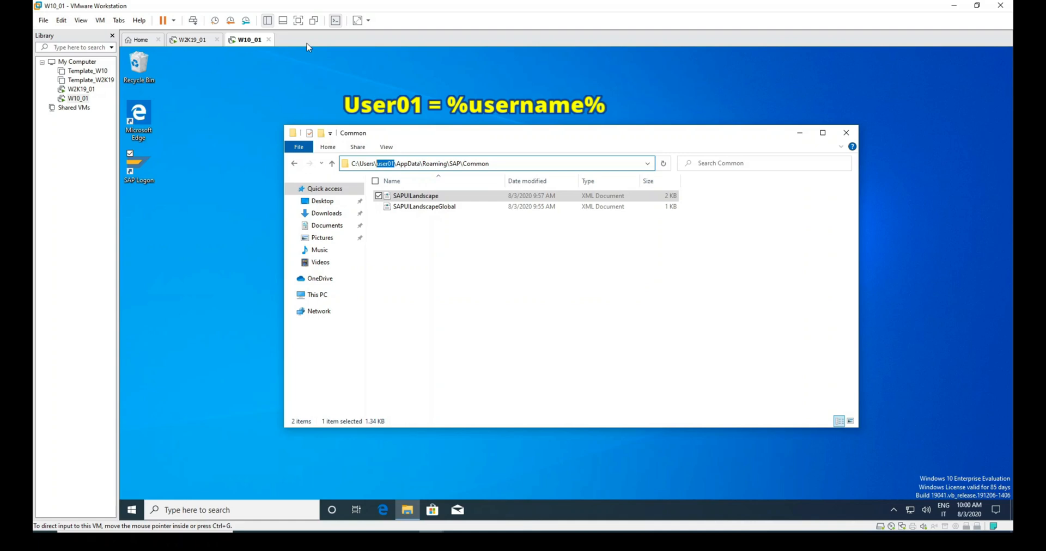
{"action": "left_click", "coordinate": [194, 39]}
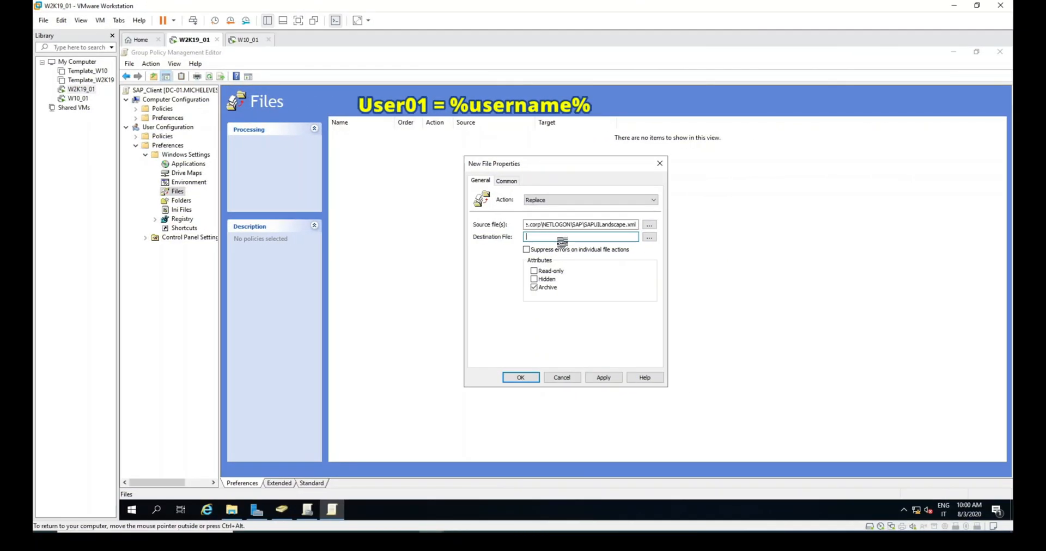
Step: Set destination C:\Users\%username%\AppData\Roaming\SAP\Common\SAPUILandscape.xml, suppress errors, and apply
{"action": "type", "text": "C:"}
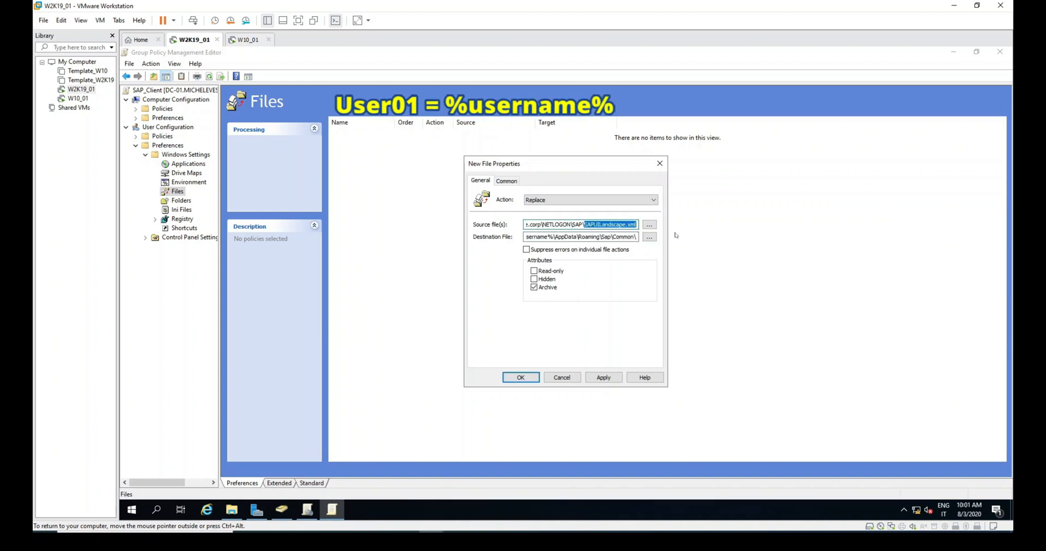
{"action": "left_click", "coordinate": [581, 237]}
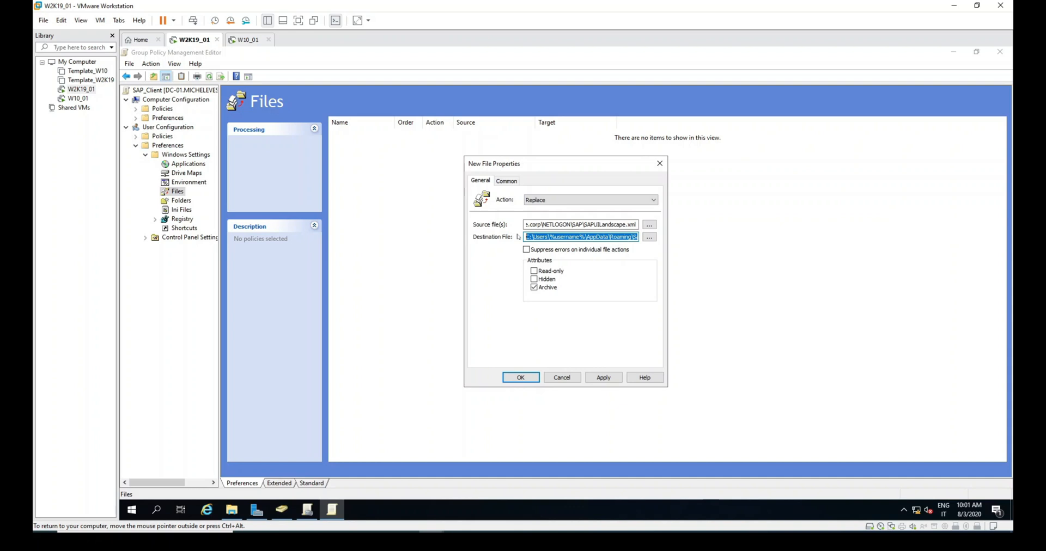
{"action": "left_click", "coordinate": [527, 248]}
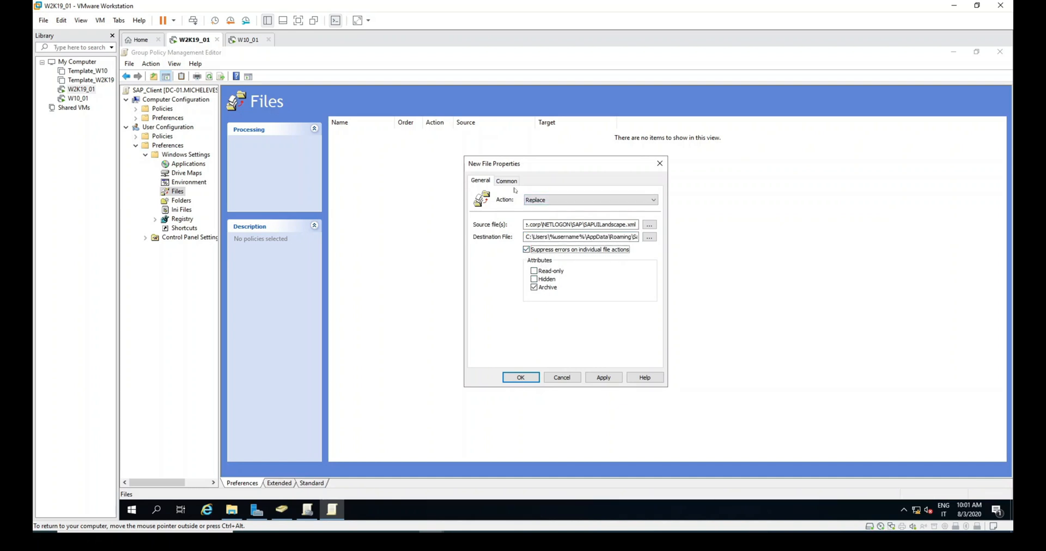
{"action": "left_click", "coordinate": [507, 179]}
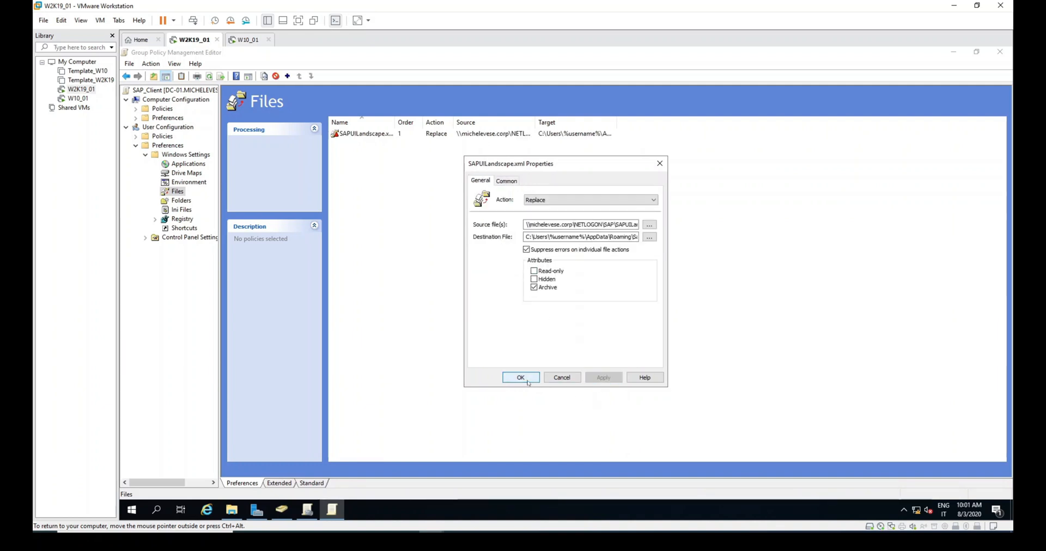
Step: Confirm the SAPUILandscape.xml file item properties with OK
{"action": "left_click", "coordinate": [521, 377]}
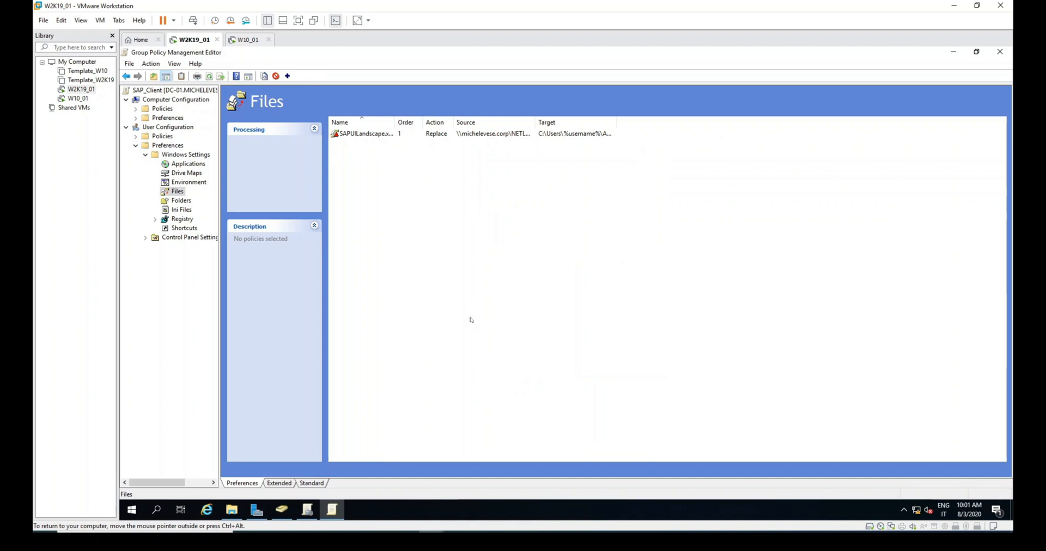
{"action": "mouse_move", "coordinate": [323, 59]}
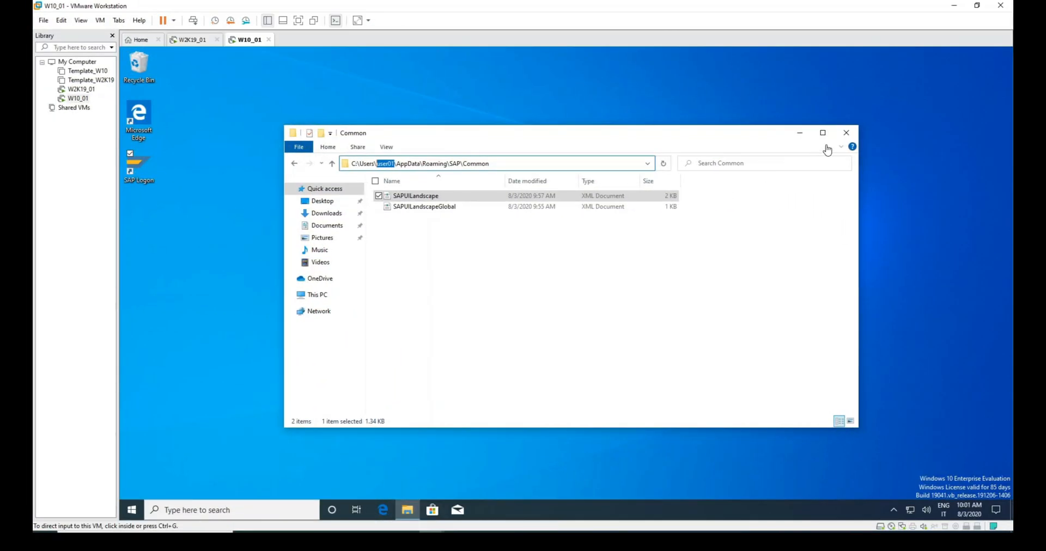
{"action": "left_click", "coordinate": [846, 133]}
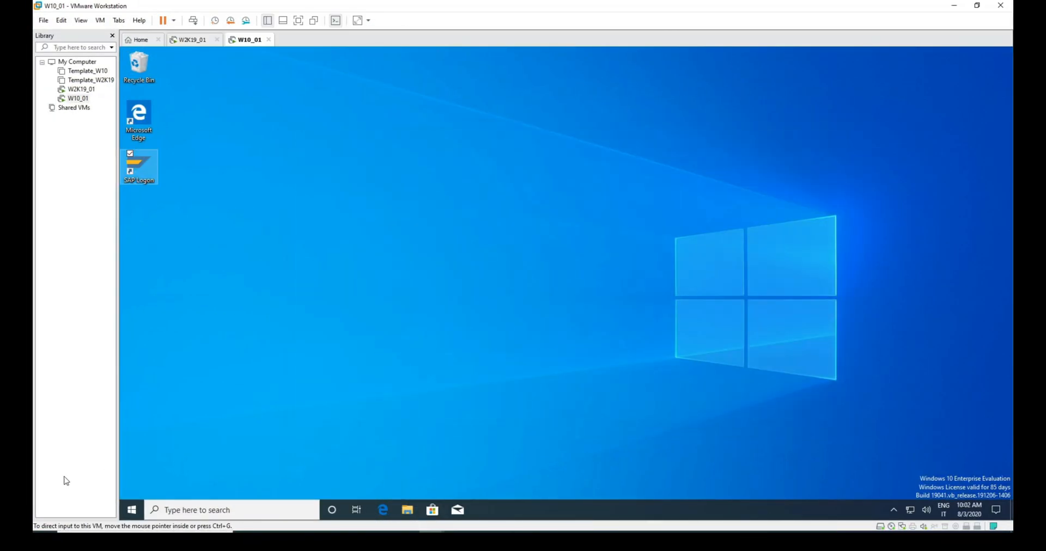
{"action": "left_click", "coordinate": [131, 510]}
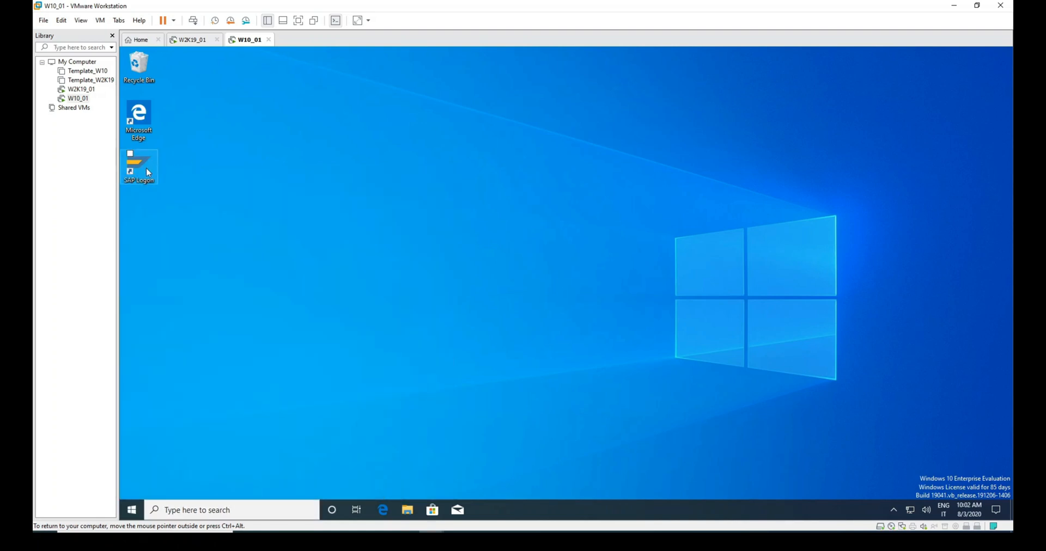
{"action": "left_click", "coordinate": [131, 510]}
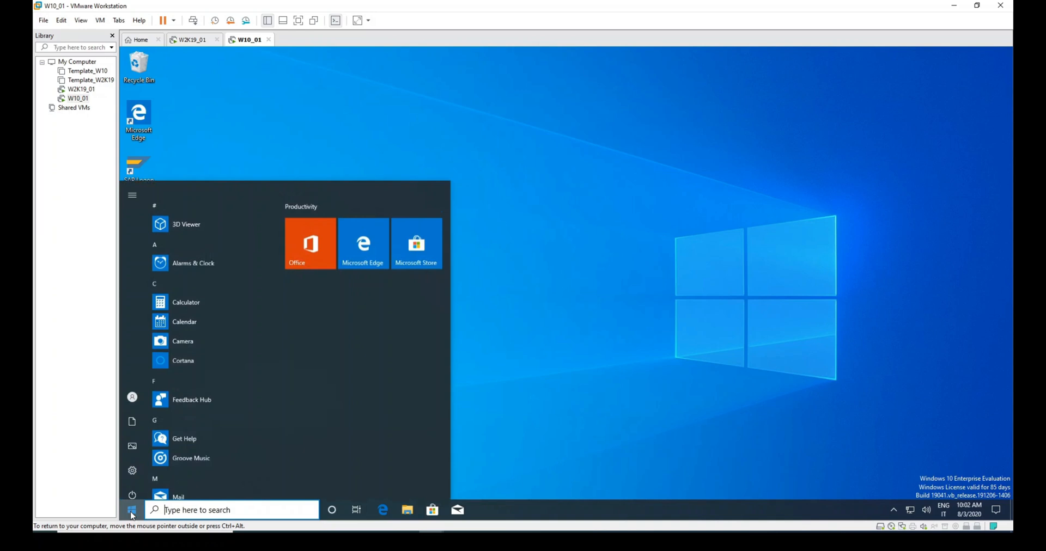
{"action": "left_click", "coordinate": [132, 397]}
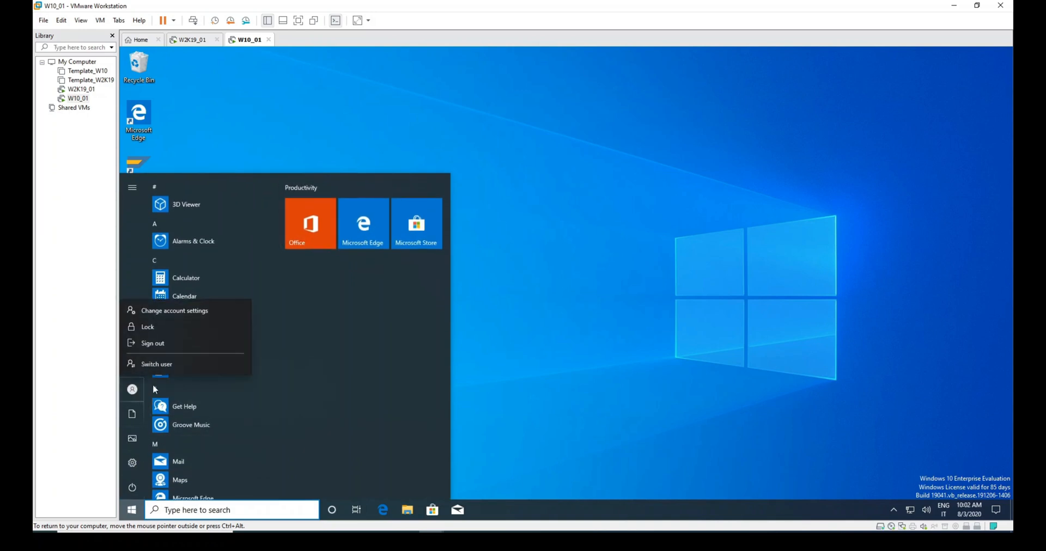
{"action": "left_click", "coordinate": [152, 343]}
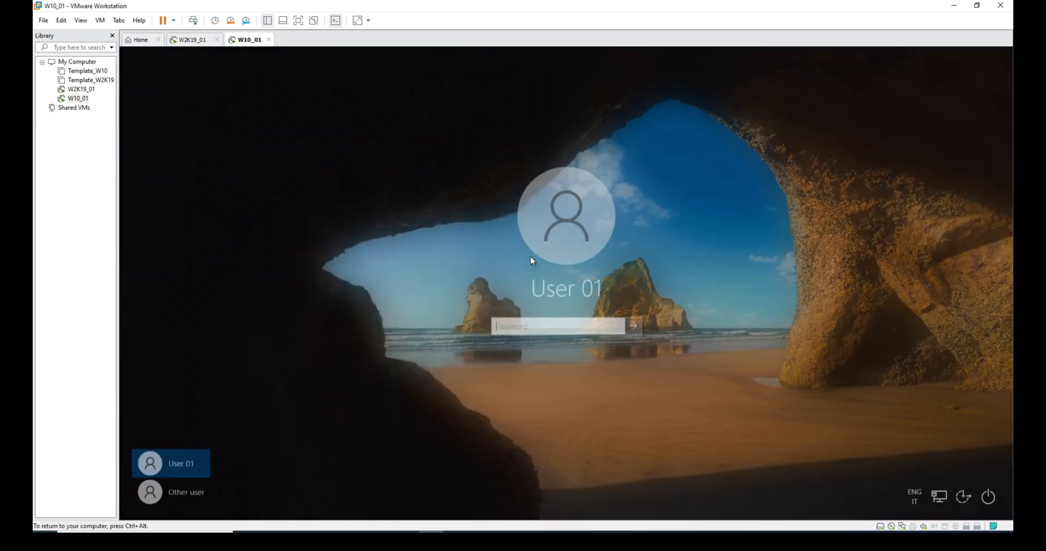
{"action": "left_click", "coordinate": [187, 492]}
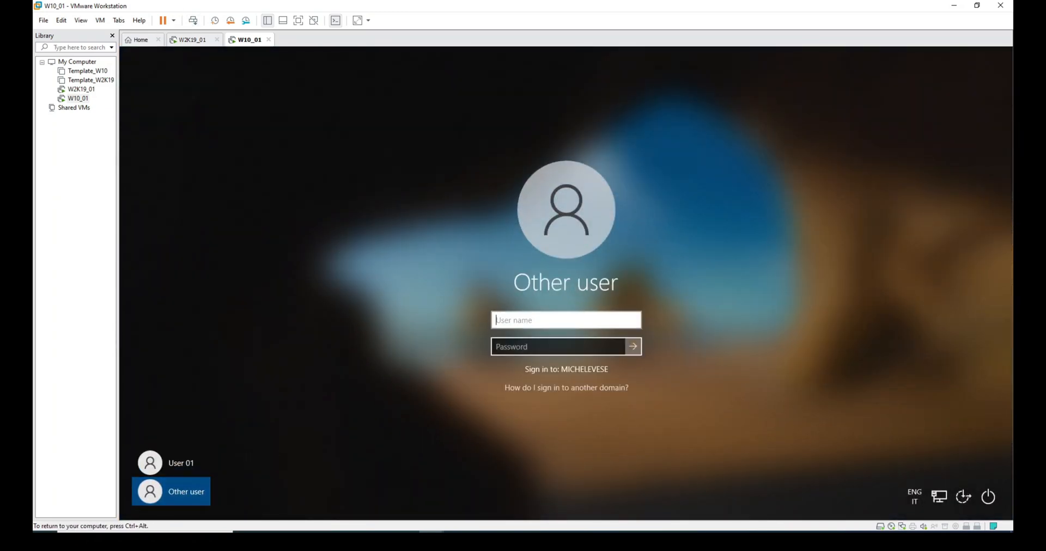
{"action": "type", "text": "Use"}
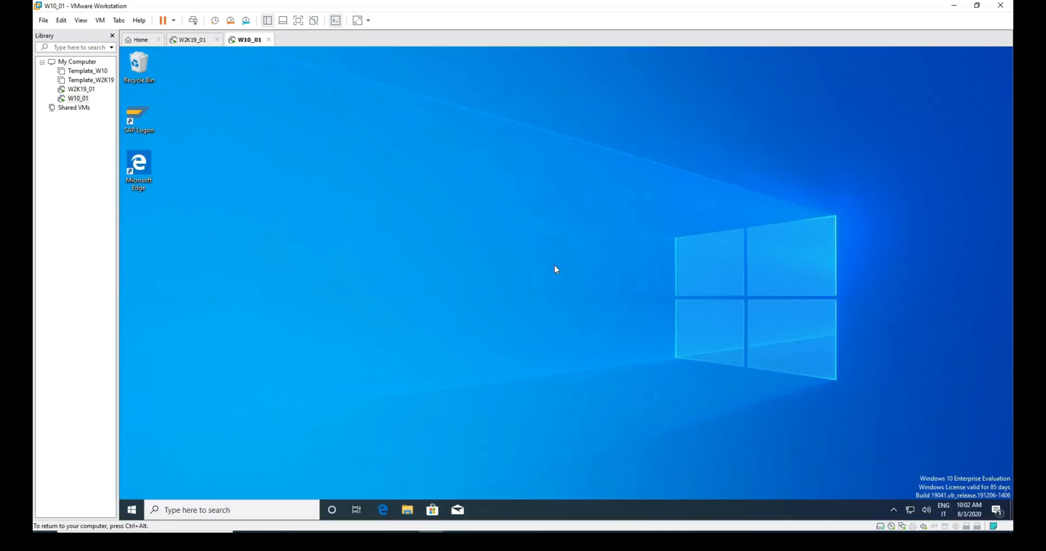
Step: Launch SAP Logon on the client, view the four SAP-BU connections maximized, then close it
{"action": "left_click", "coordinate": [138, 116]}
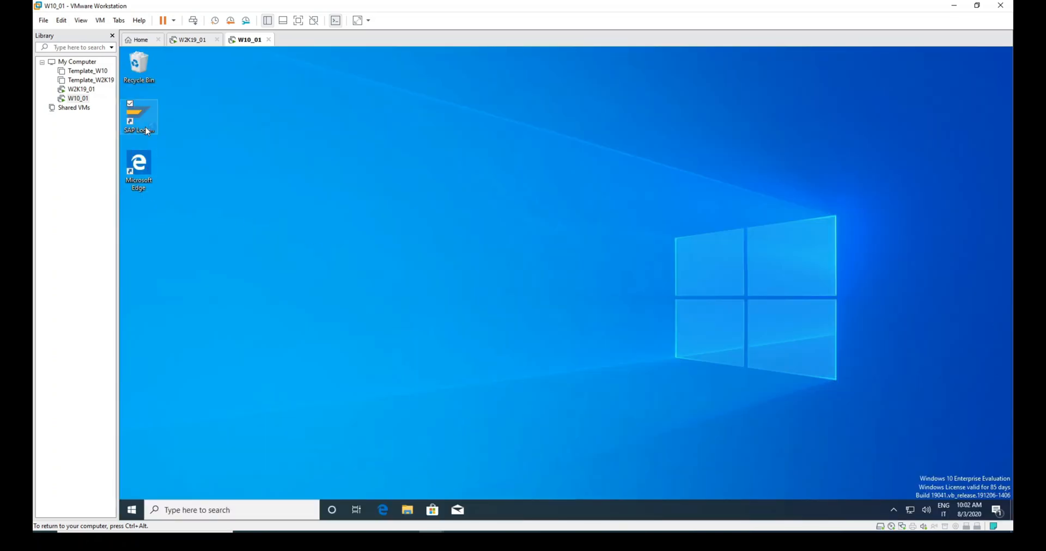
{"action": "double_click", "coordinate": [139, 117]}
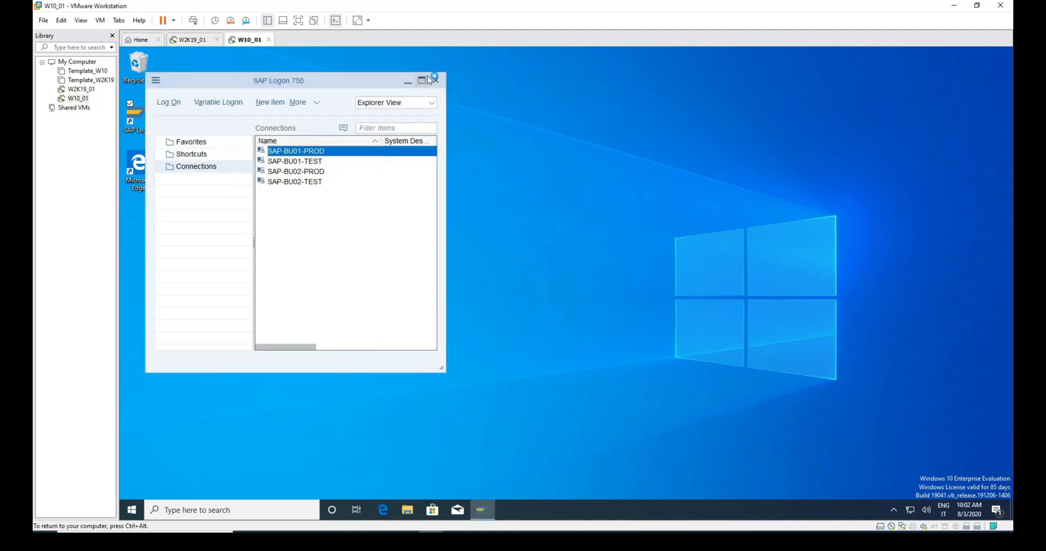
{"action": "left_click", "coordinate": [421, 81]}
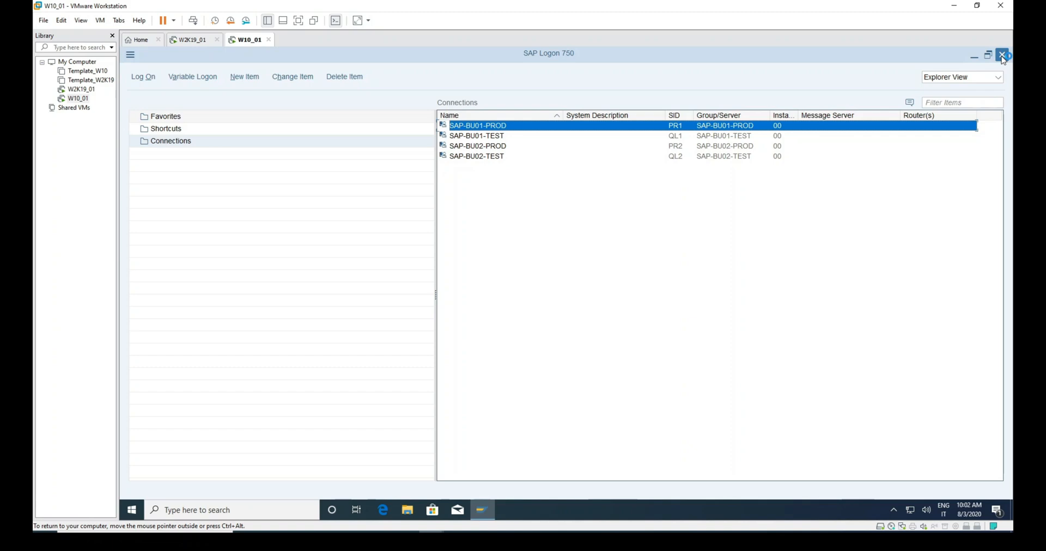
{"action": "left_click", "coordinate": [1001, 55]}
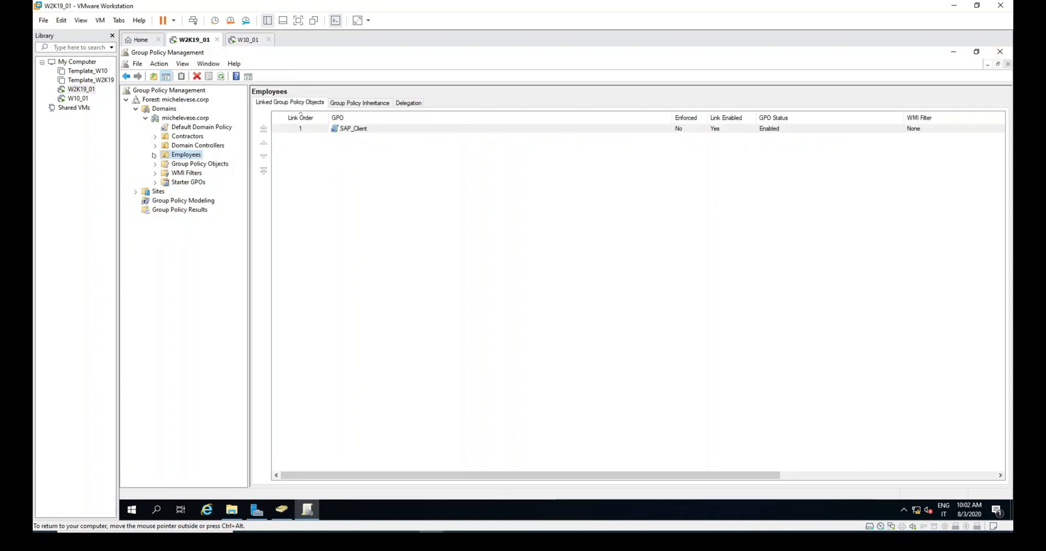
Step: Check the Contractors, Employees and Computers OUs on the server, then return to the W10_01 client
{"action": "left_click", "coordinate": [195, 164]}
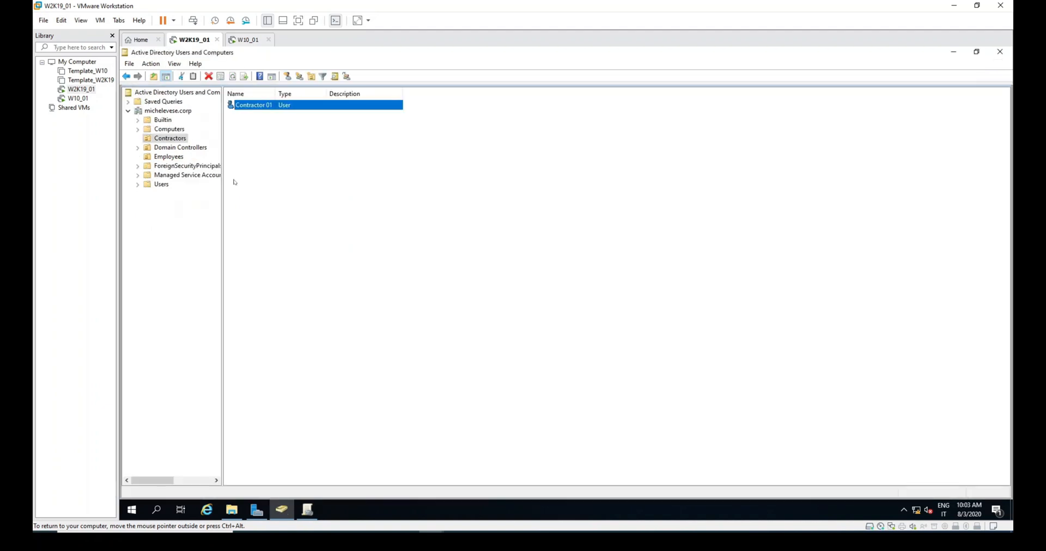
{"action": "left_click", "coordinate": [168, 156]}
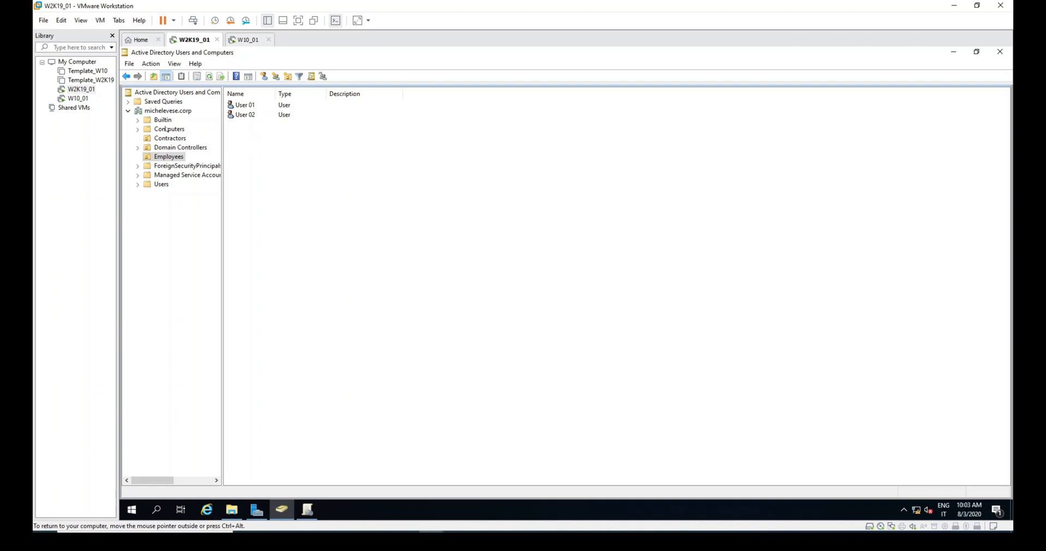
{"action": "left_click", "coordinate": [170, 128]}
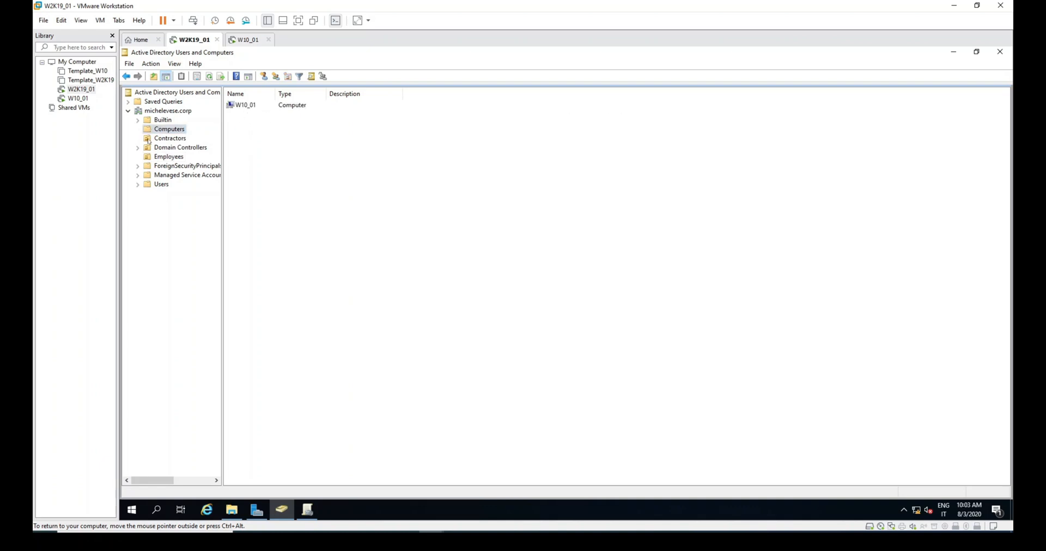
{"action": "left_click", "coordinate": [250, 39]}
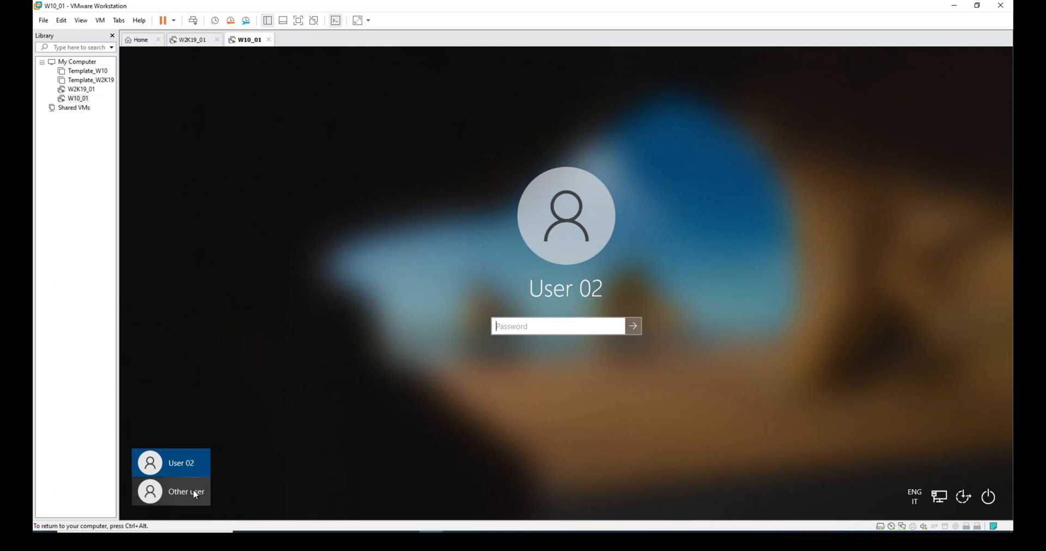
Step: Sign in to the client as Contractor01 and reposition its empty SAP Logon window
{"action": "left_click", "coordinate": [185, 491]}
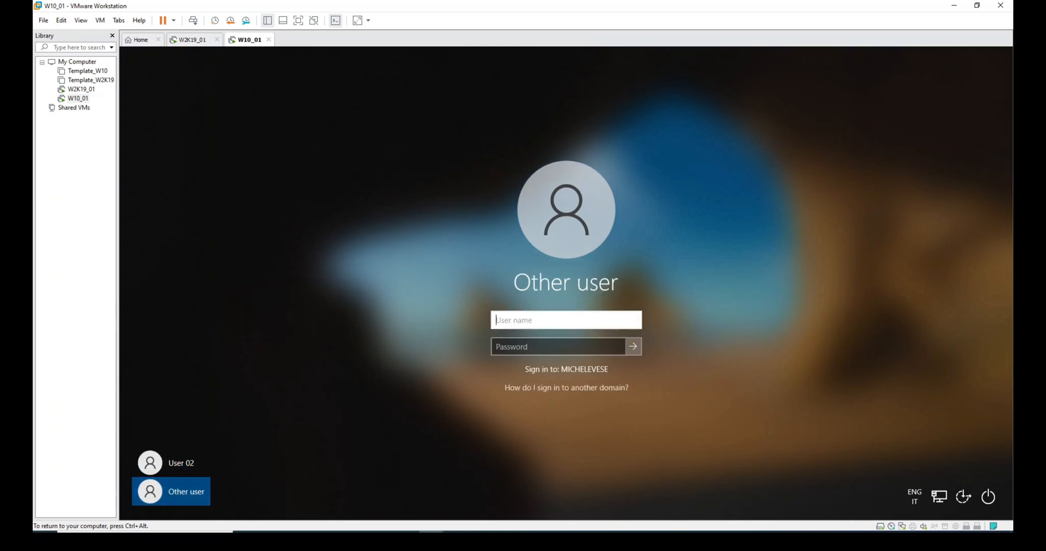
{"action": "type", "text": "Contra"}
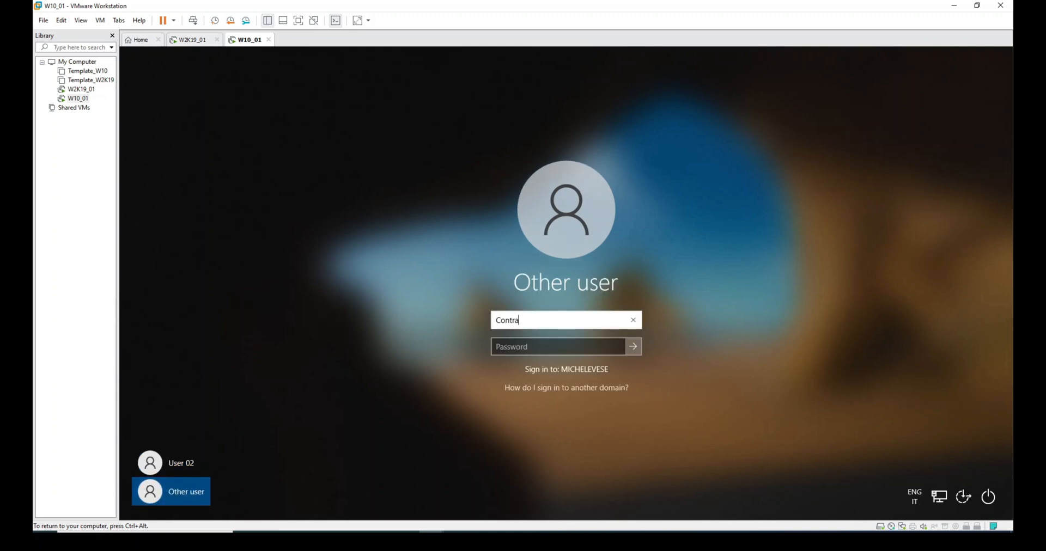
{"action": "type", "text": "ctor01"}
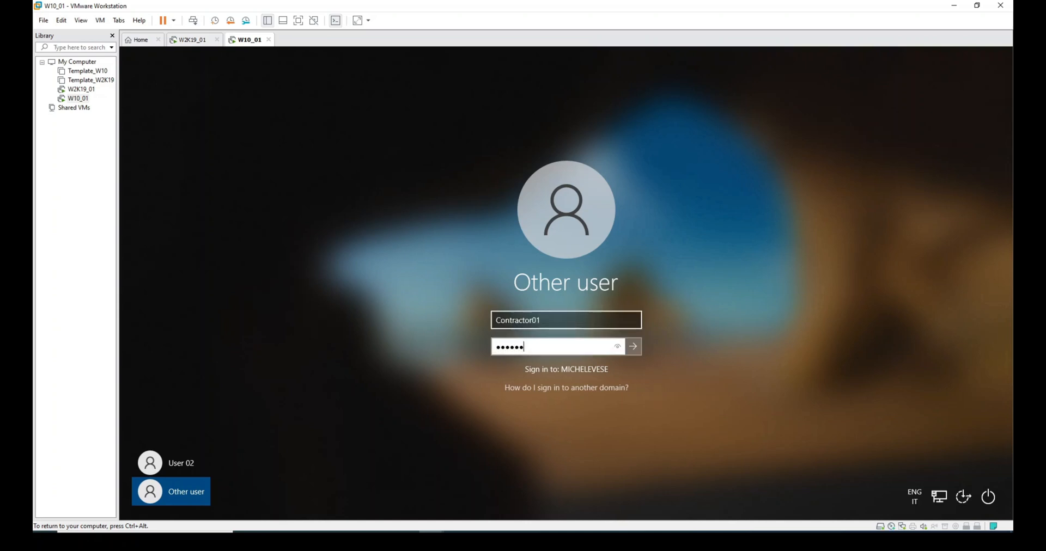
{"action": "left_click", "coordinate": [631, 346]}
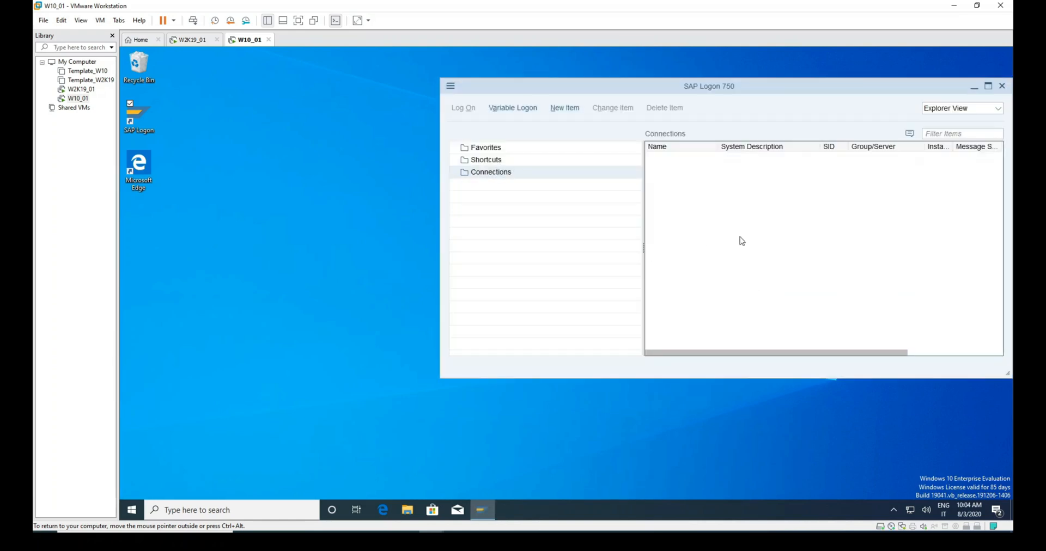
{"action": "left_click_drag", "start_coordinate": [708, 85], "coordinate": [684, 82]}
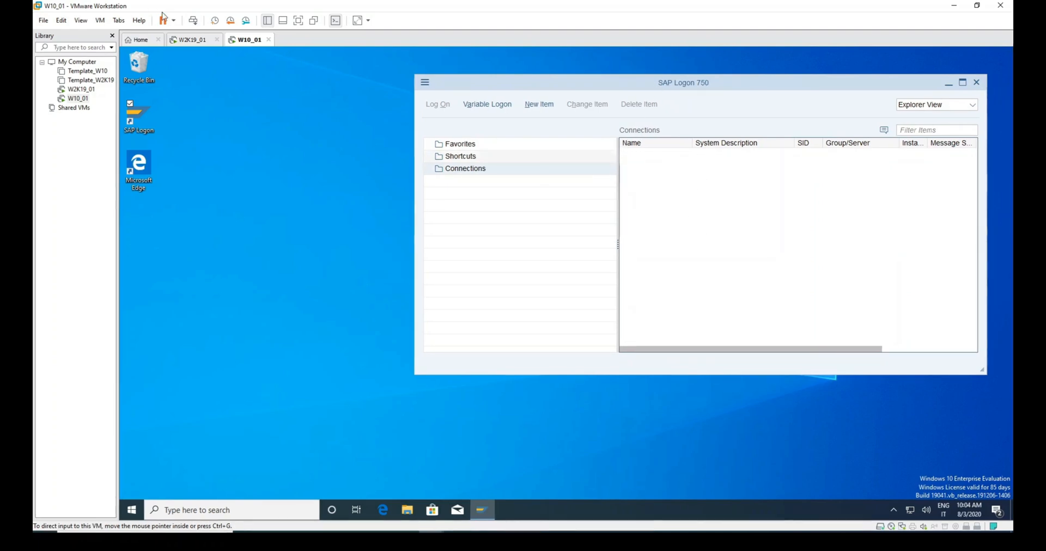
Step: On W2K19_01, link SAP_Client to the Contractors OU in Group Policy Management and confirm
{"action": "left_click", "coordinate": [194, 40]}
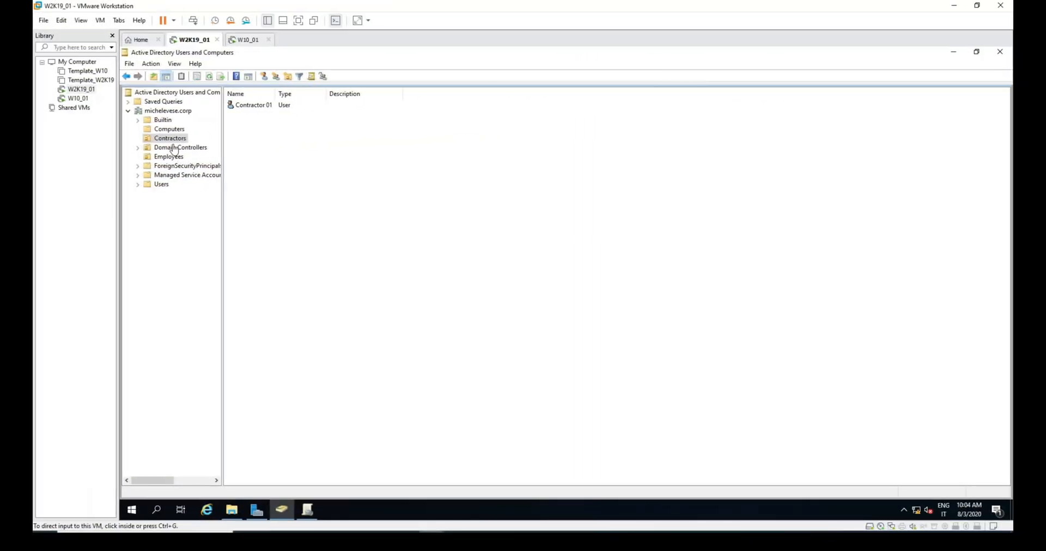
{"action": "mouse_move", "coordinate": [307, 511]}
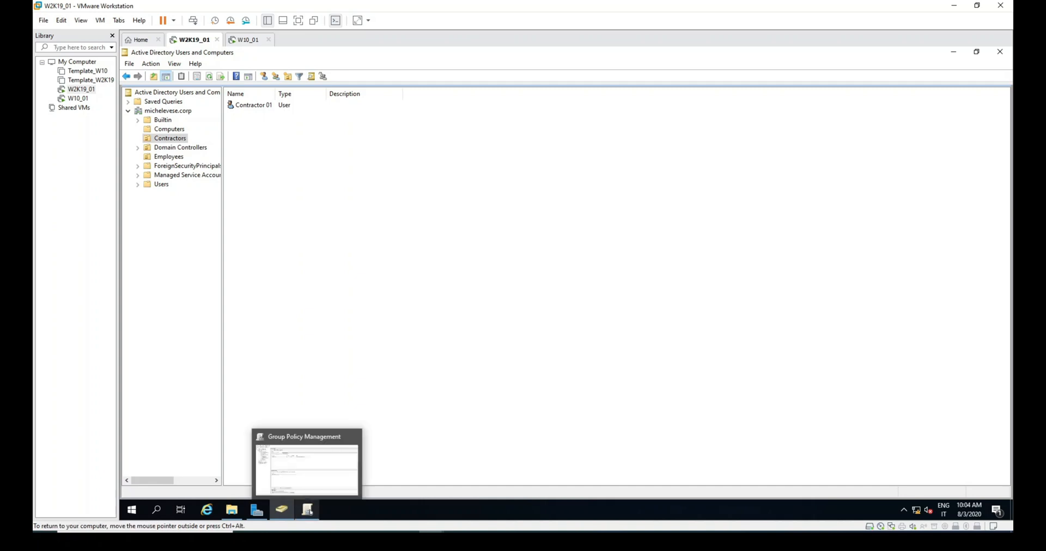
{"action": "left_click", "coordinate": [305, 464]}
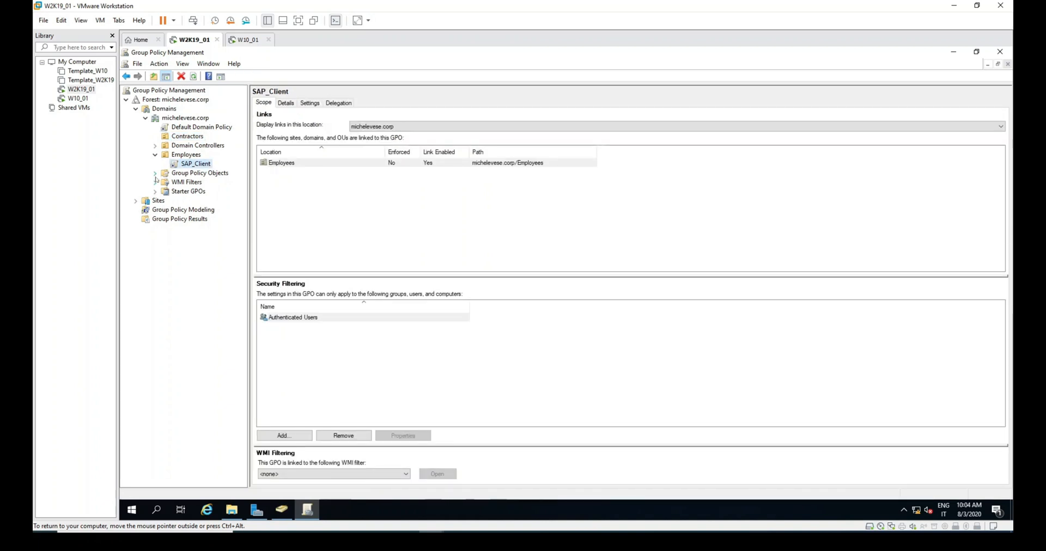
{"action": "left_click", "coordinate": [155, 174]}
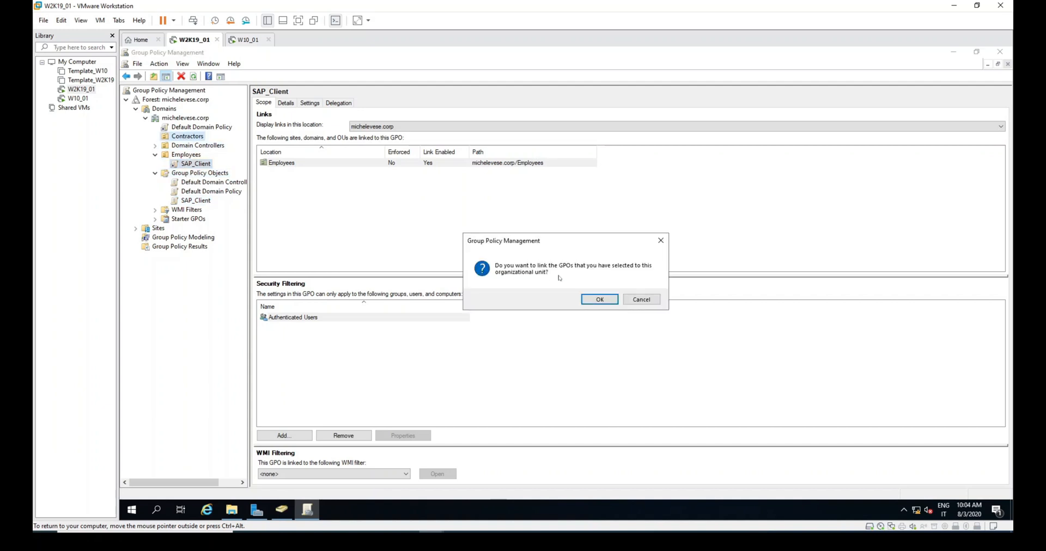
{"action": "left_click", "coordinate": [599, 298]}
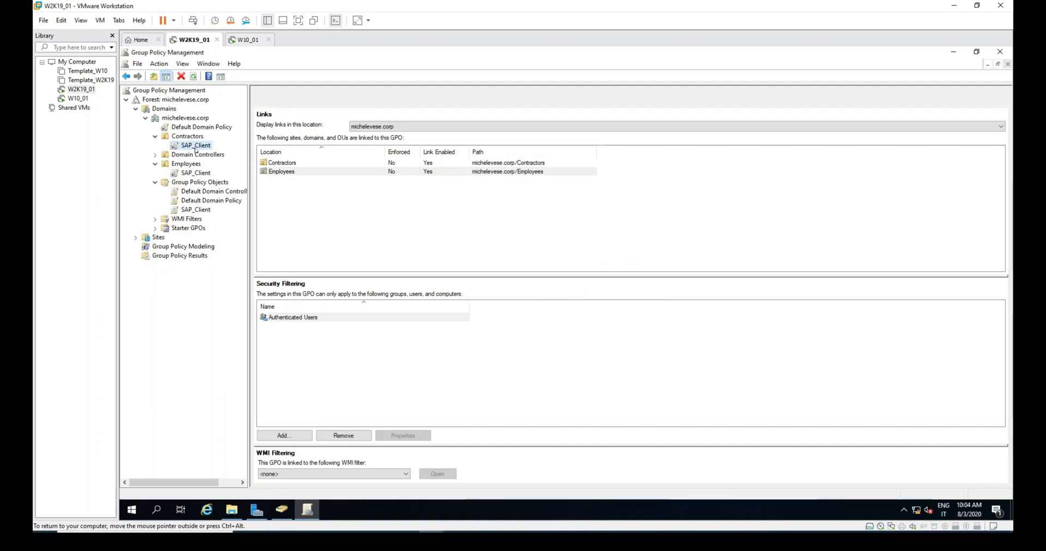
{"action": "left_click", "coordinate": [249, 39]}
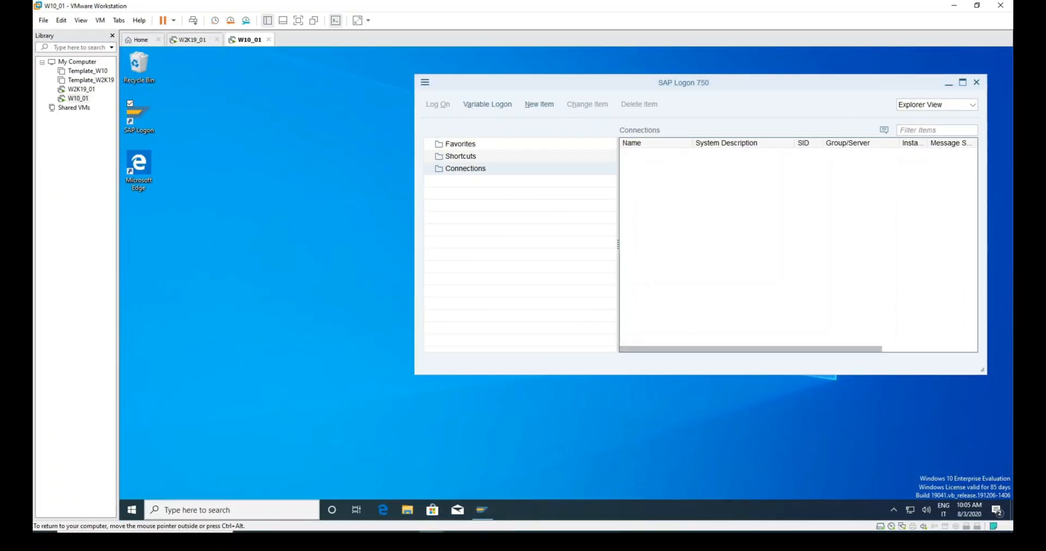
Step: Open Command Prompt on the client and run gpupdate to refresh computer and user policy
{"action": "type", "text": "cmd"}
{"action": "type", "text": "gp"}
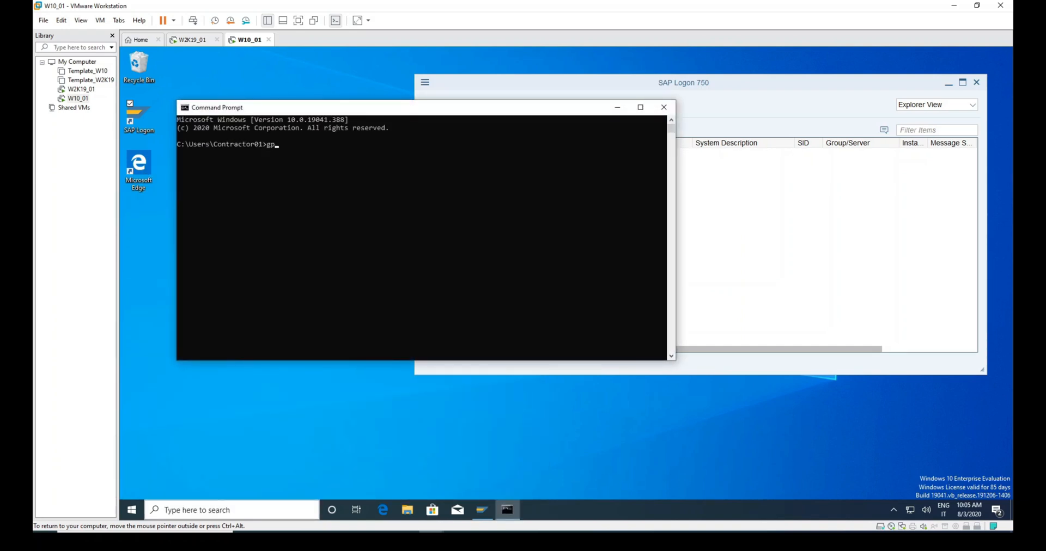
{"action": "key", "text": "Return"}
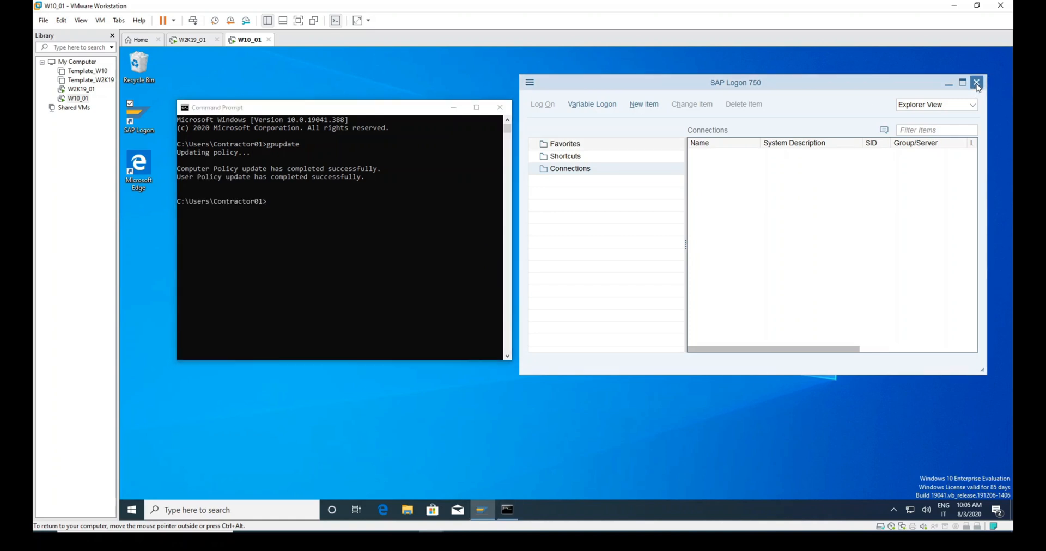
Step: Close Contractor01's empty SAP Logon and relaunch it to show the four SAP-BU connections
{"action": "left_click", "coordinate": [976, 82]}
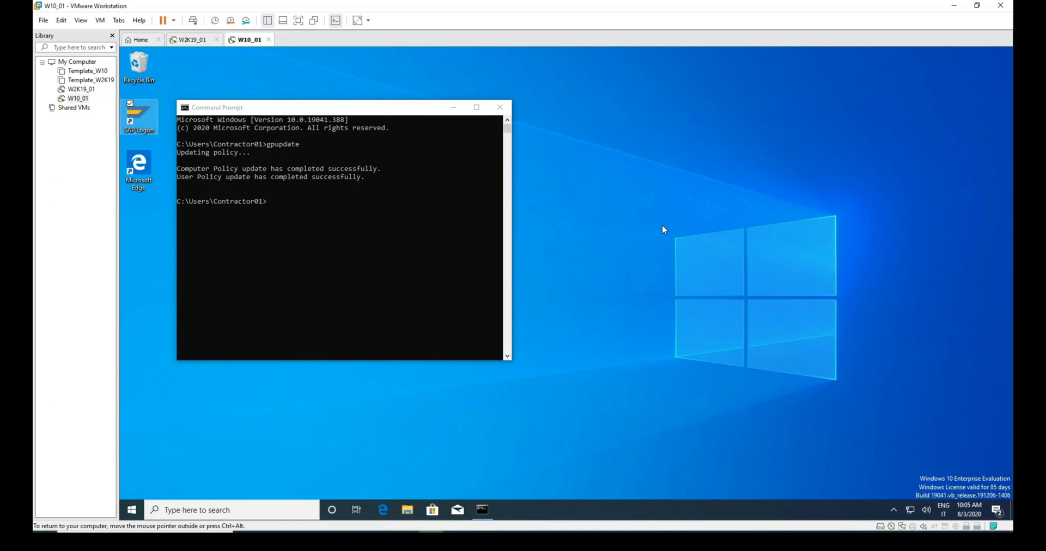
{"action": "double_click", "coordinate": [139, 117]}
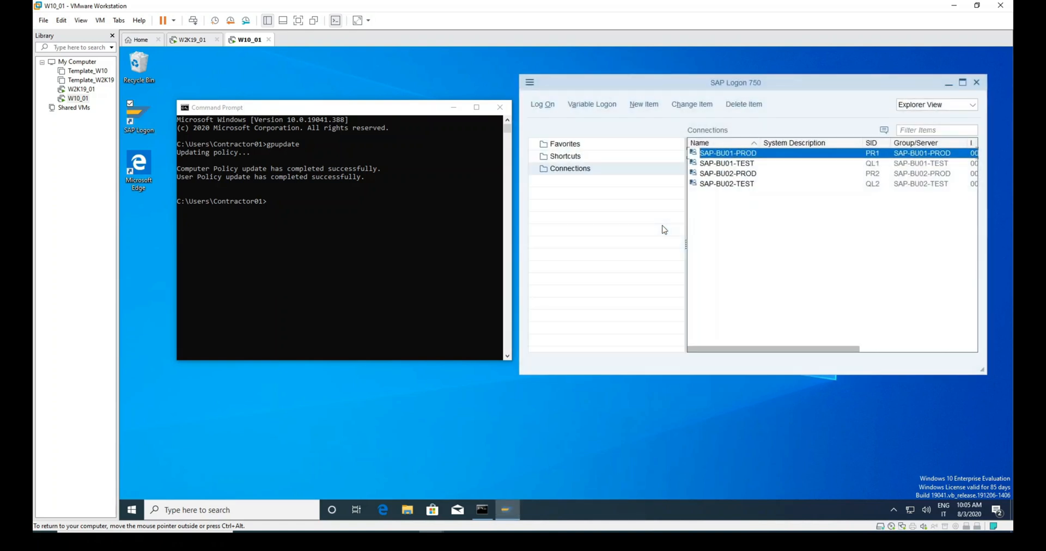
{"action": "mouse_move", "coordinate": [765, 148]}
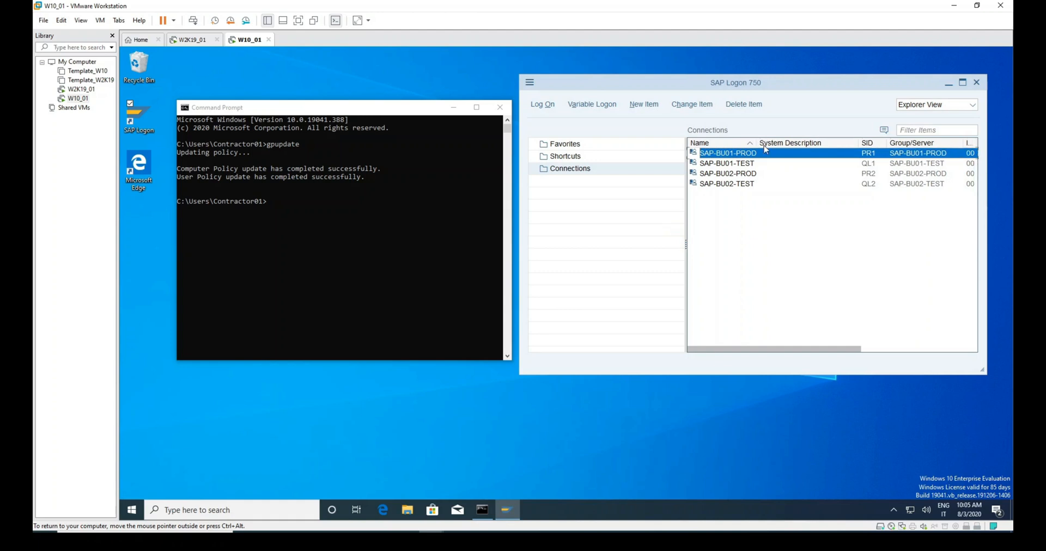
{"action": "mouse_move", "coordinate": [893, 166]}
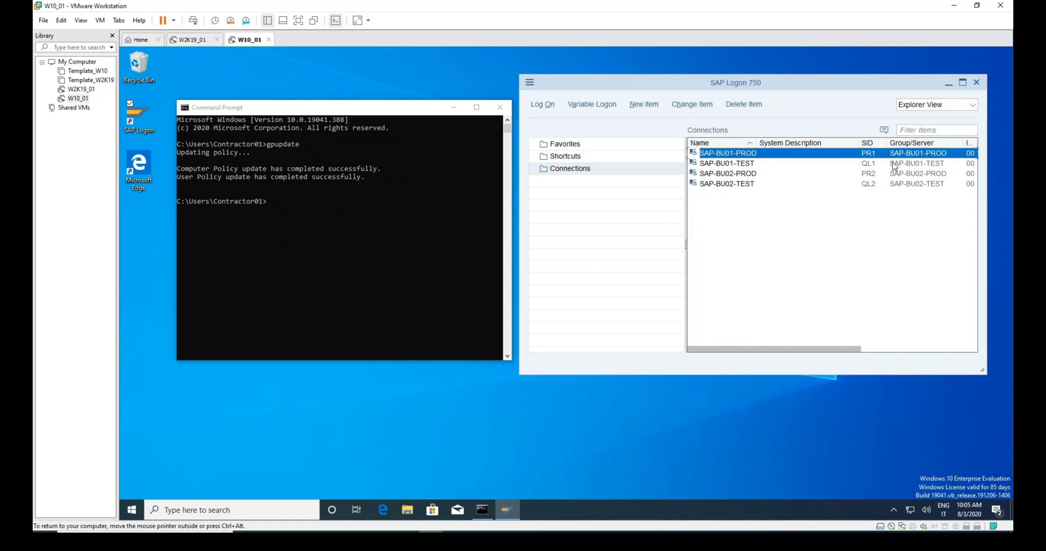
{"action": "mouse_move", "coordinate": [890, 213]}
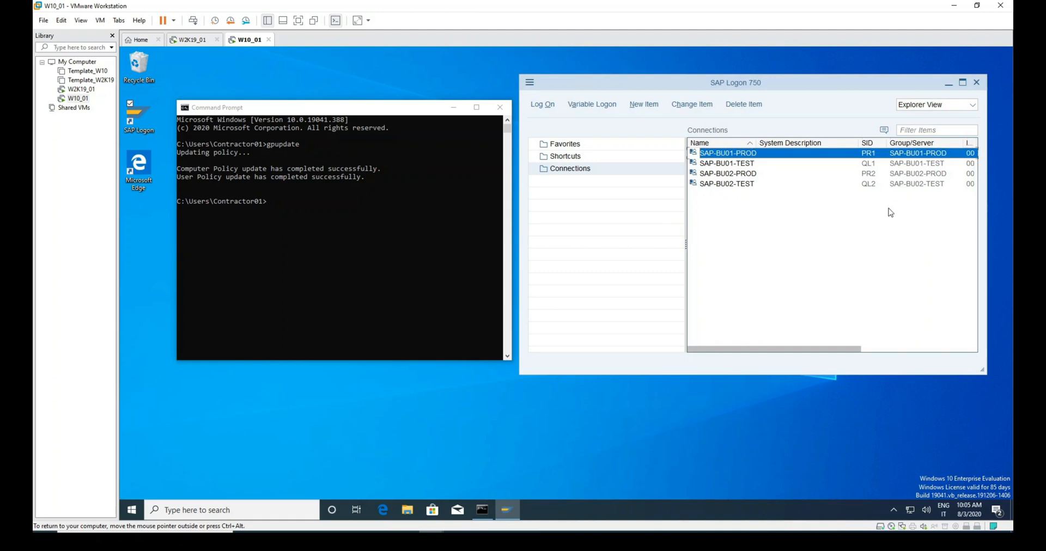
{"action": "mouse_move", "coordinate": [336, 295]}
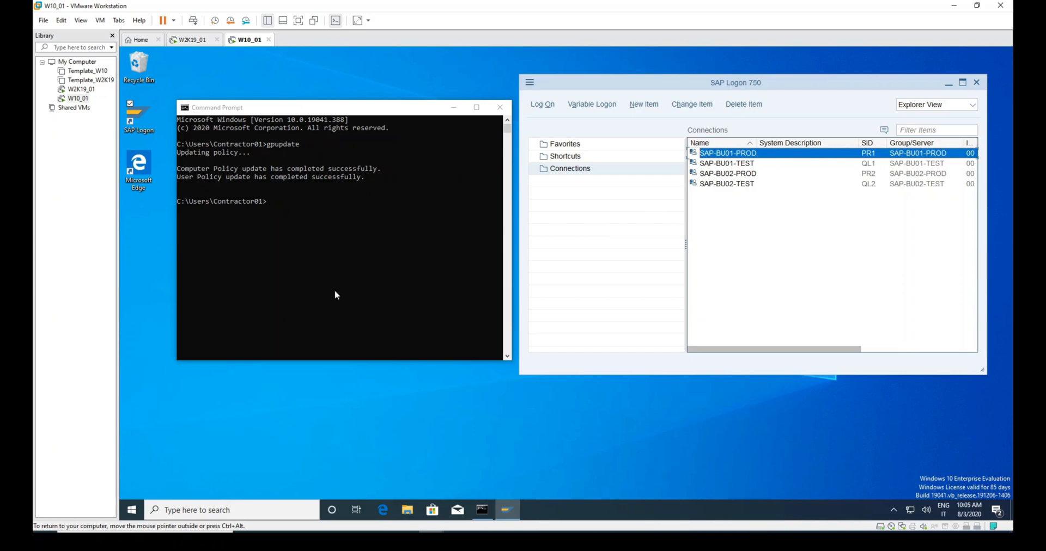